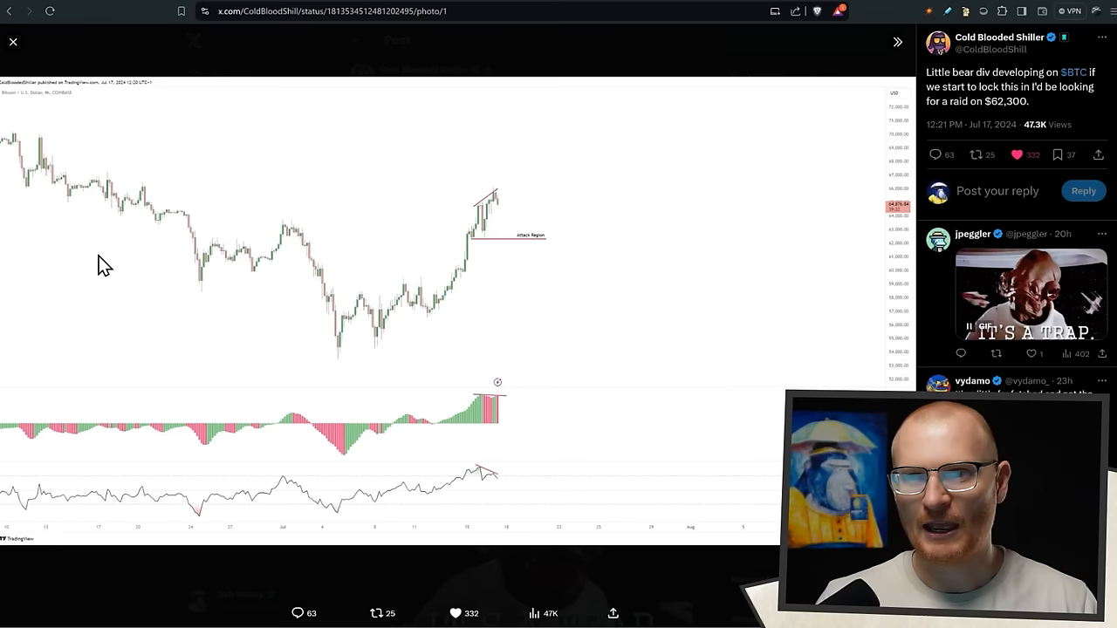
mouse_move(101, 245)
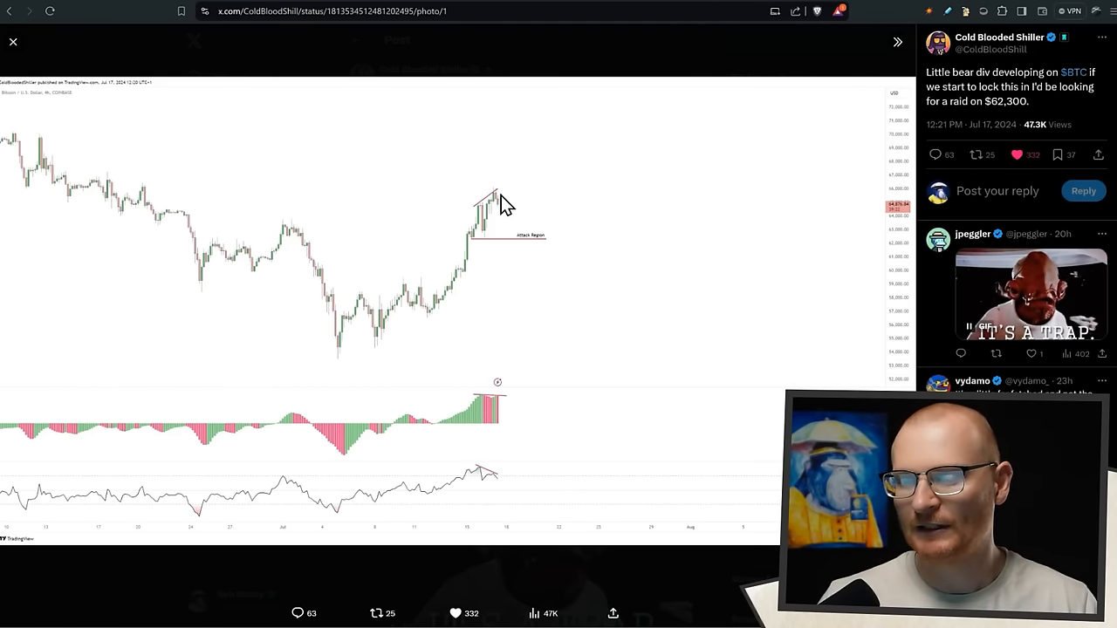
mouse_move(520, 248)
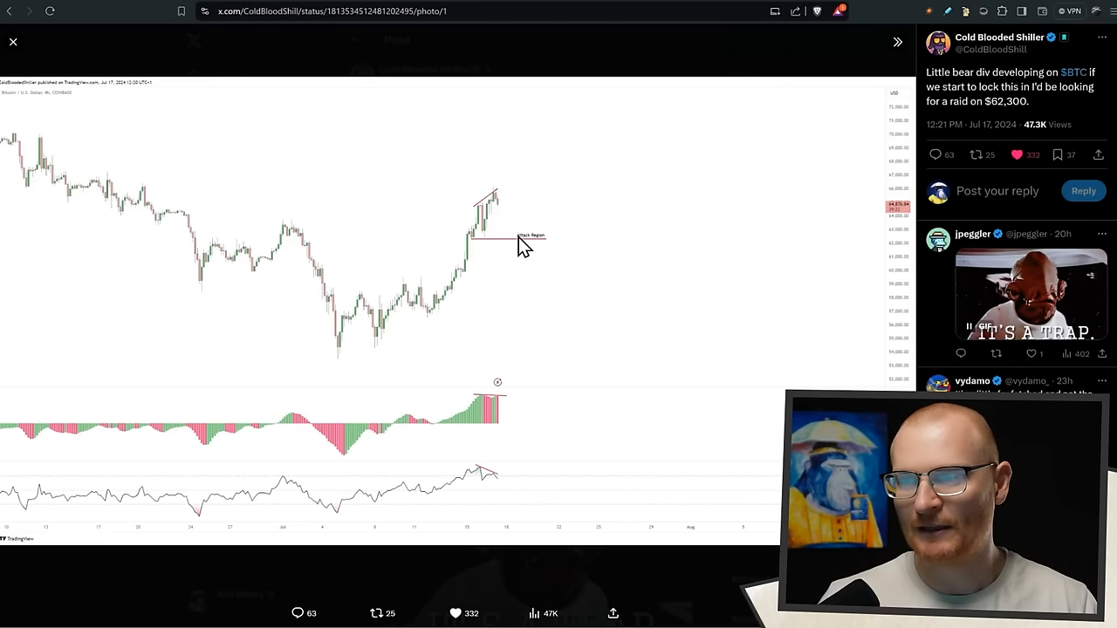
mouse_move(557, 254)
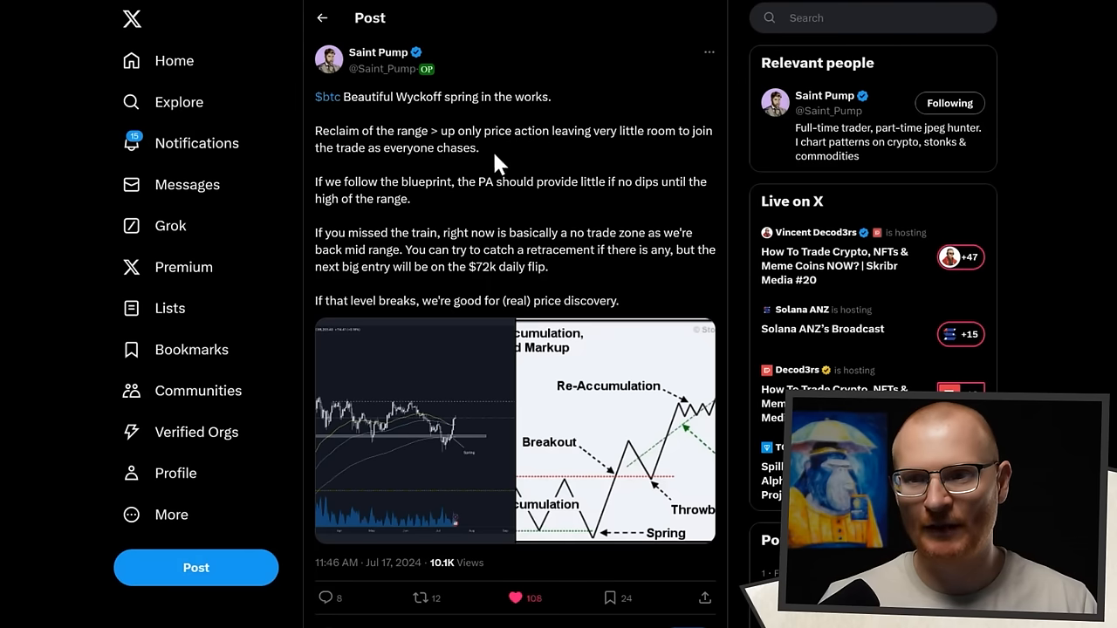
mouse_move(428, 241)
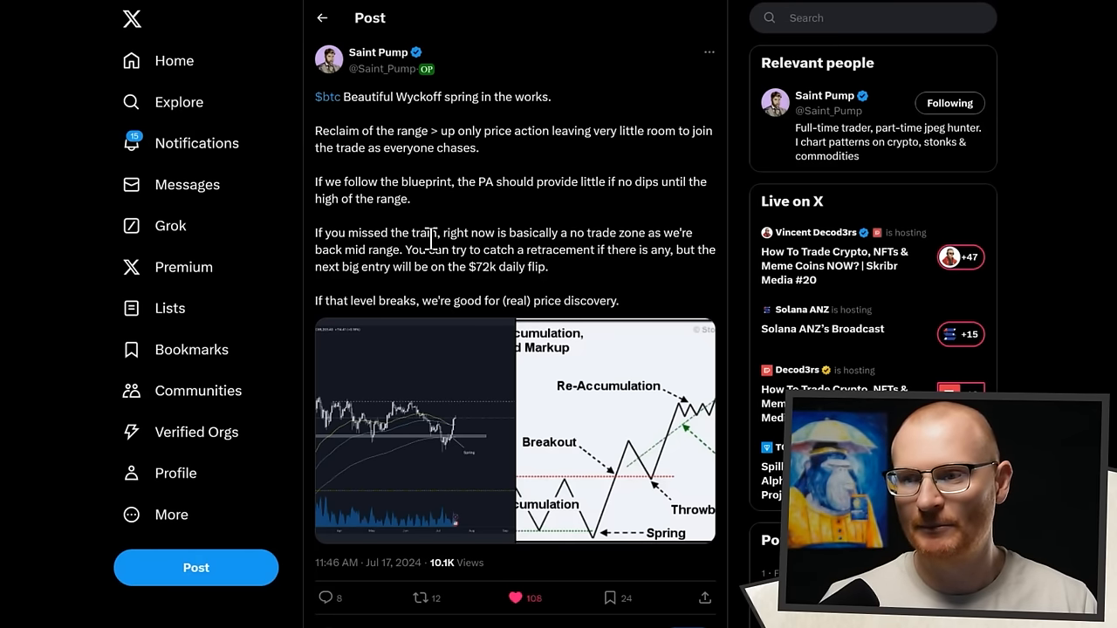
mouse_move(562, 293)
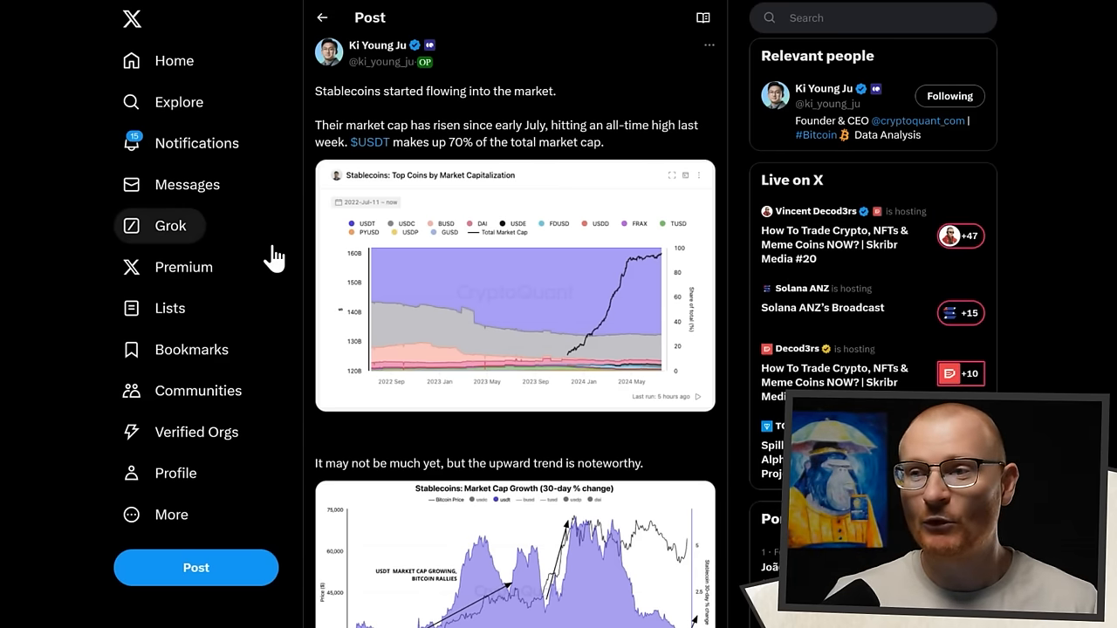
mouse_move(377, 266)
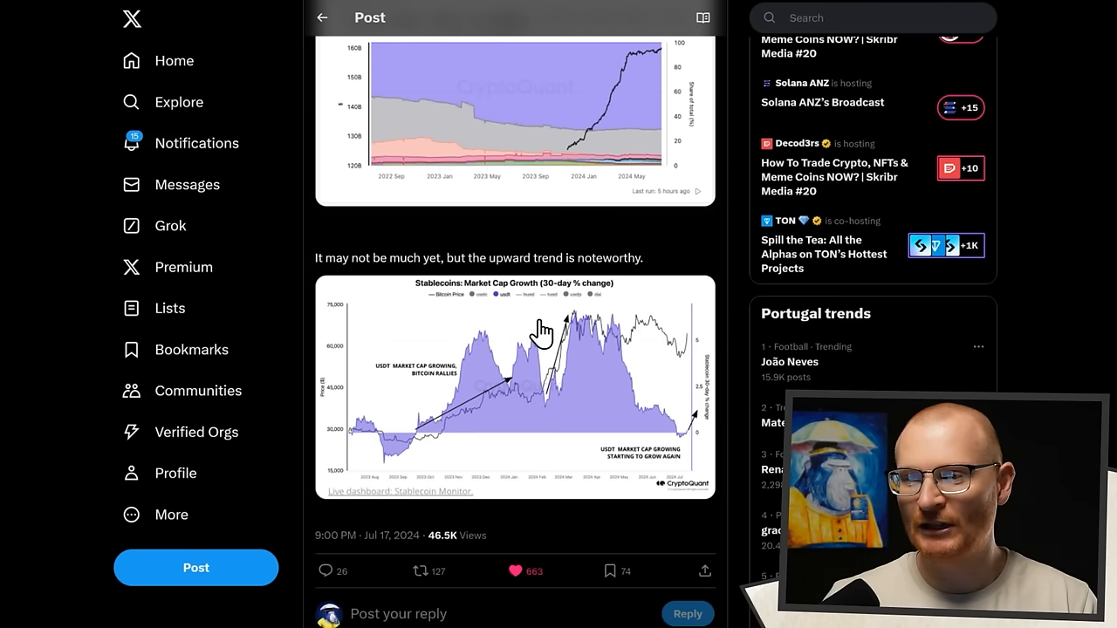
Step: Enlarge the 30-day stablecoin market cap growth chart from Ki Young Ju's post
click(515, 388)
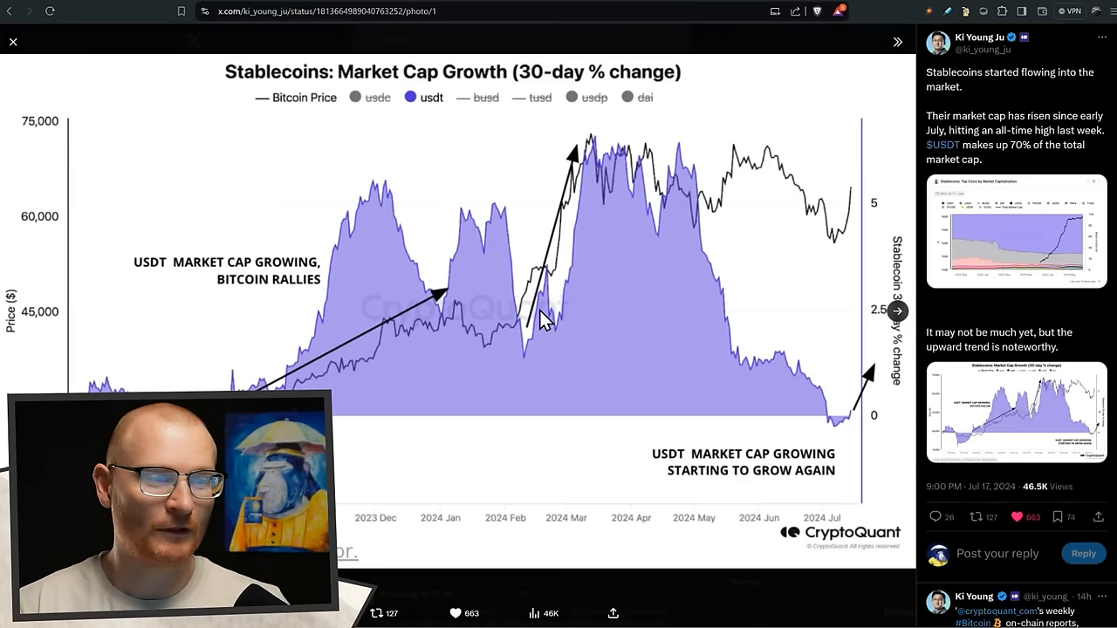
mouse_move(804, 238)
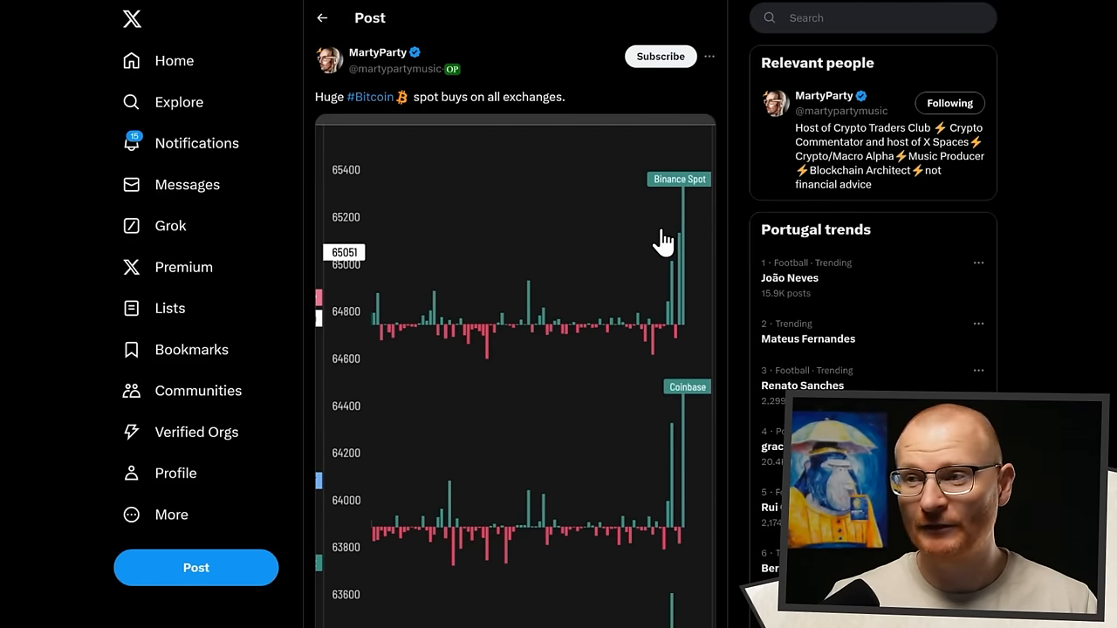
Step: Scroll the timeline toward the Stripe Bitcoin and SOL price-table posts
scroll(down, 3)
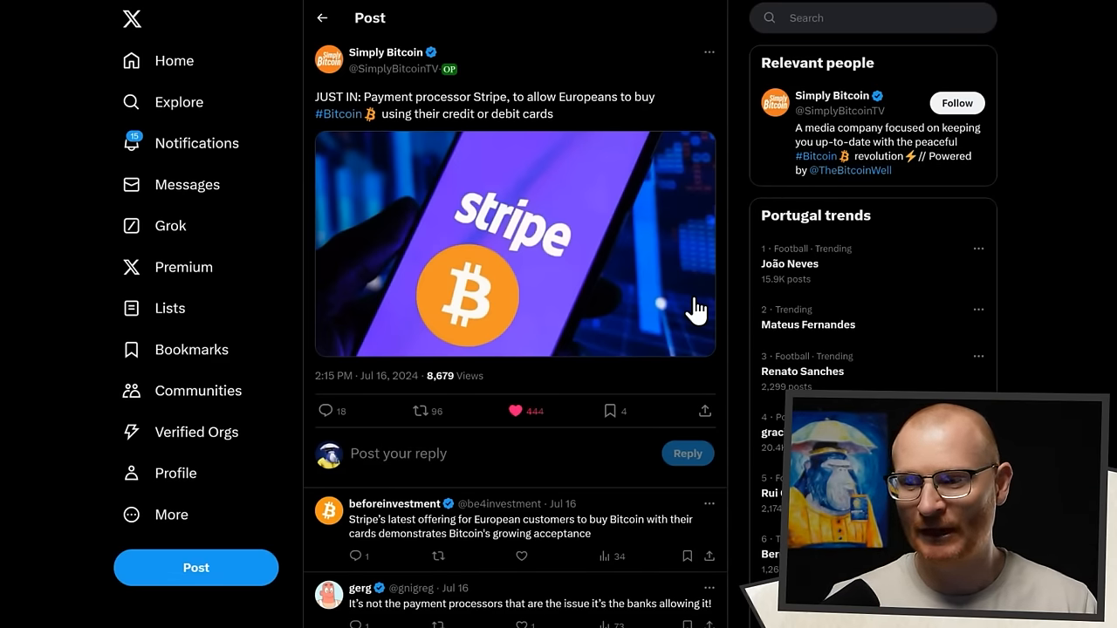
mouse_move(450, 155)
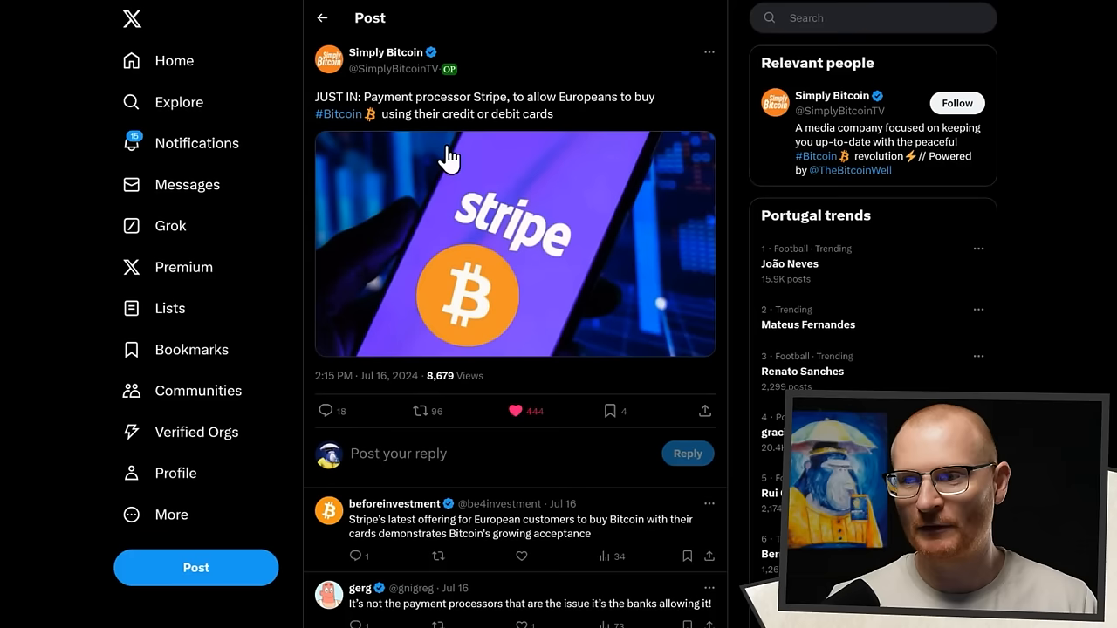
mouse_move(410, 306)
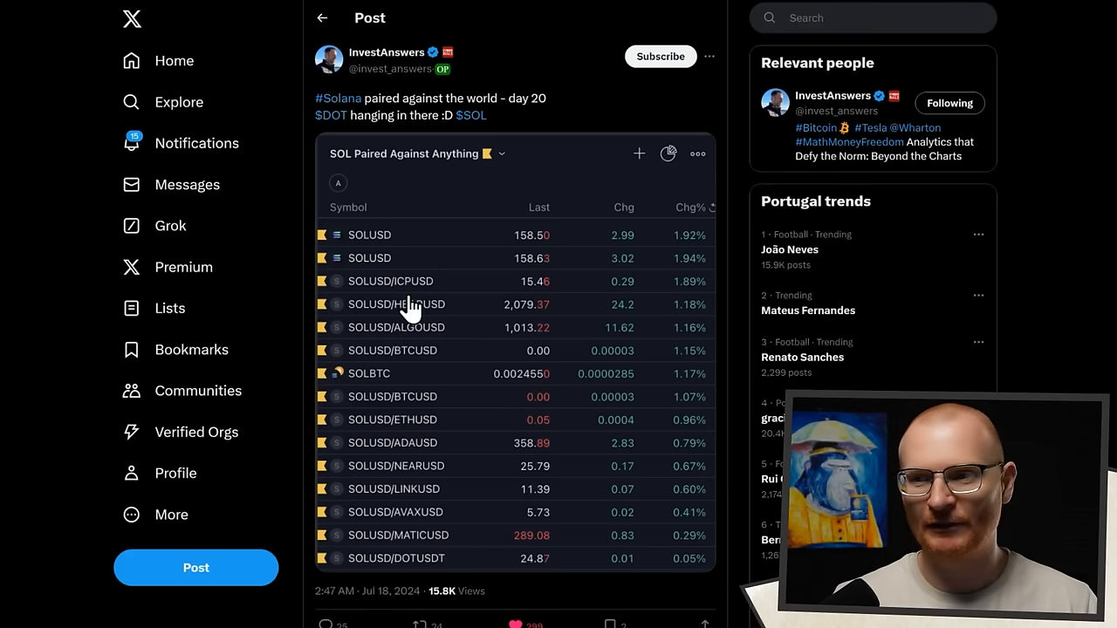
mouse_move(637, 213)
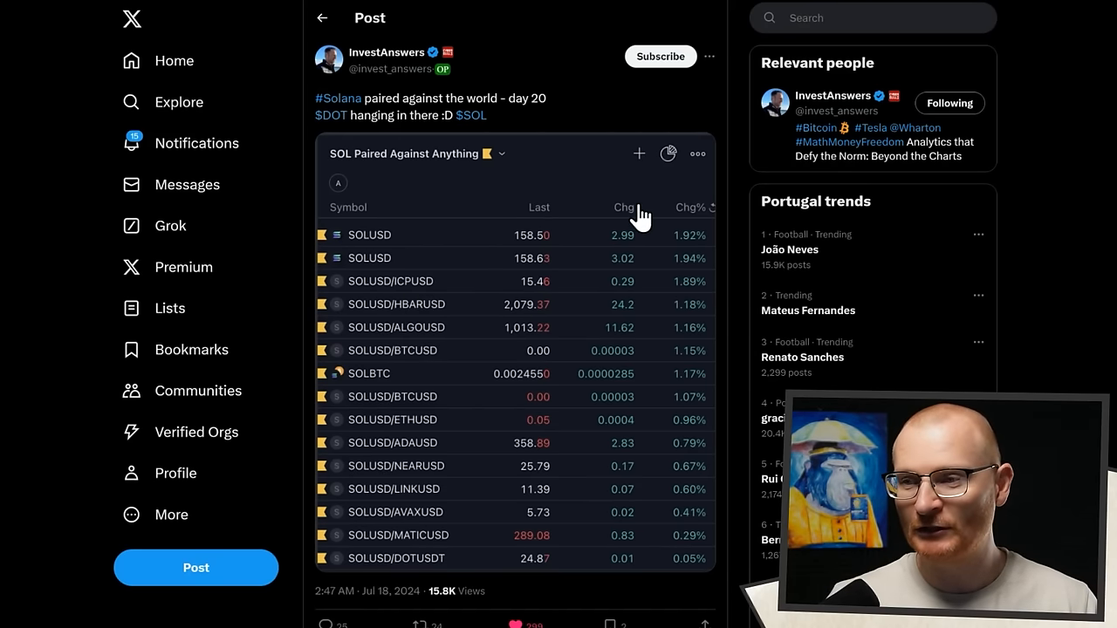
mouse_move(638, 248)
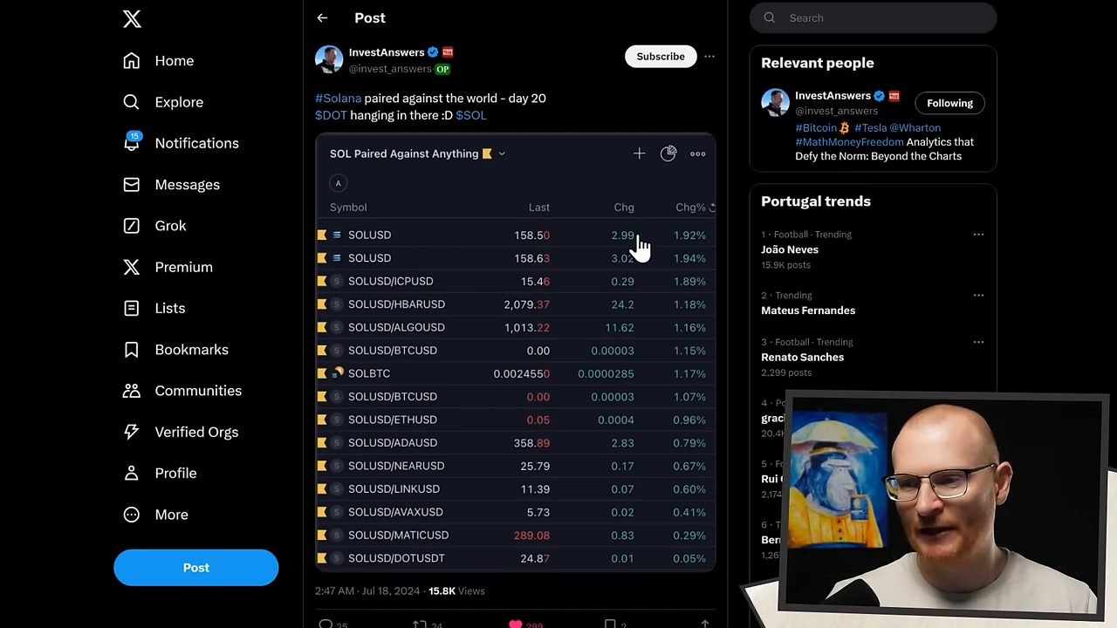
mouse_move(602, 573)
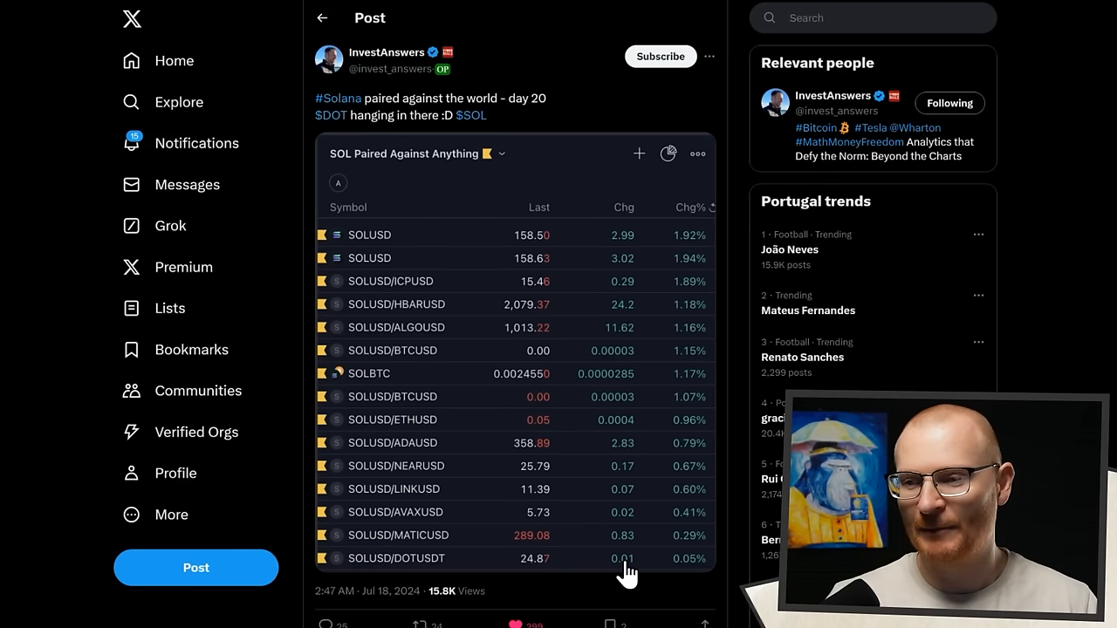
mouse_move(629, 506)
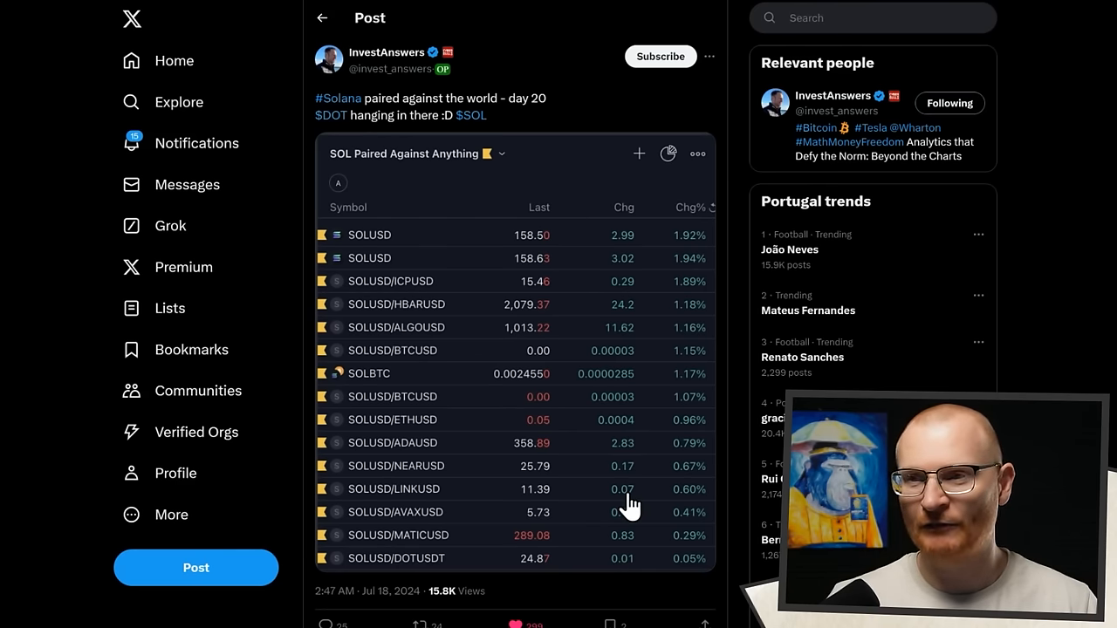
mouse_move(488, 416)
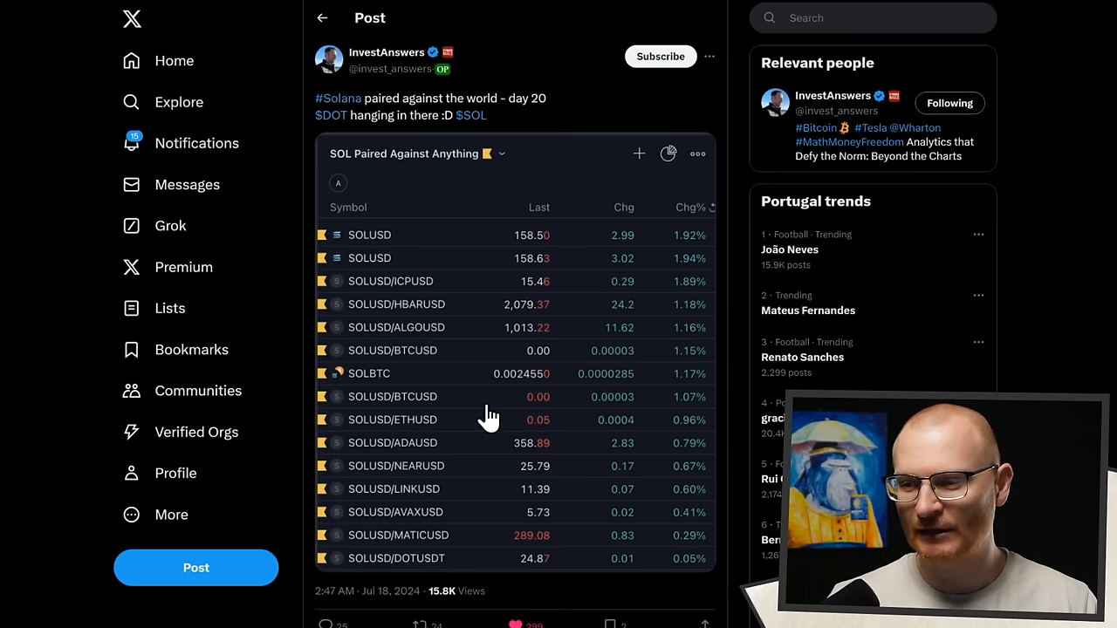
mouse_move(493, 388)
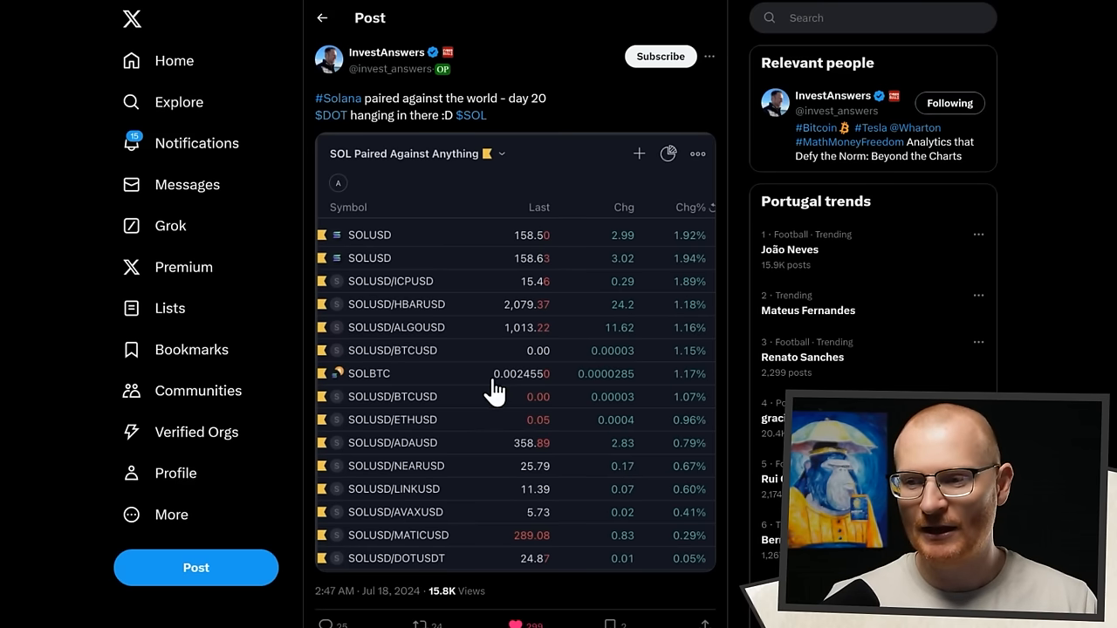
mouse_move(423, 421)
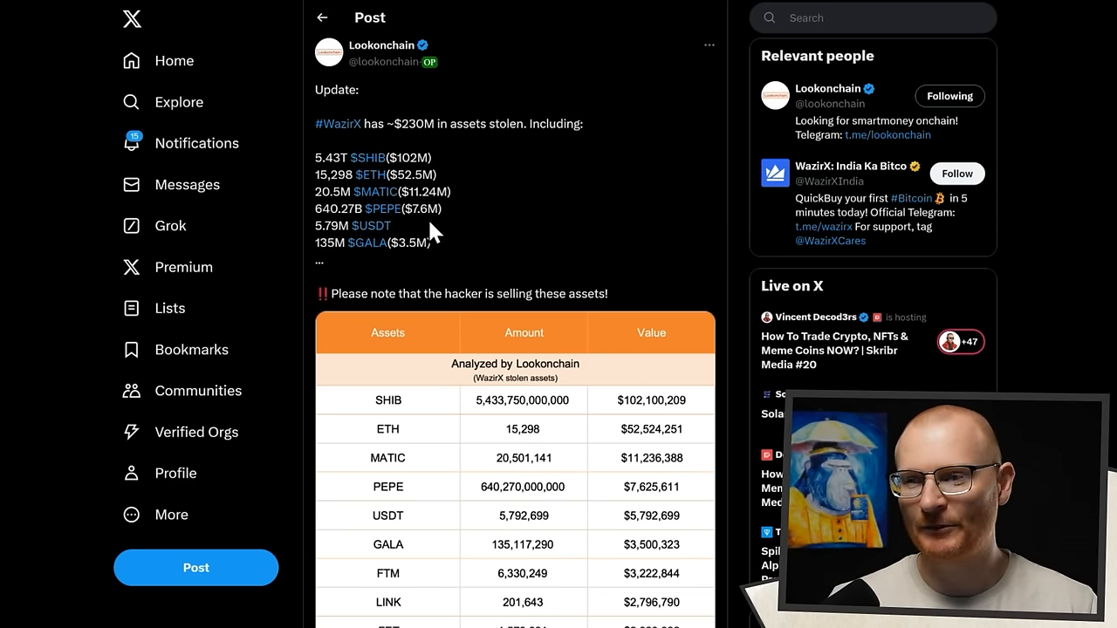
mouse_move(433, 213)
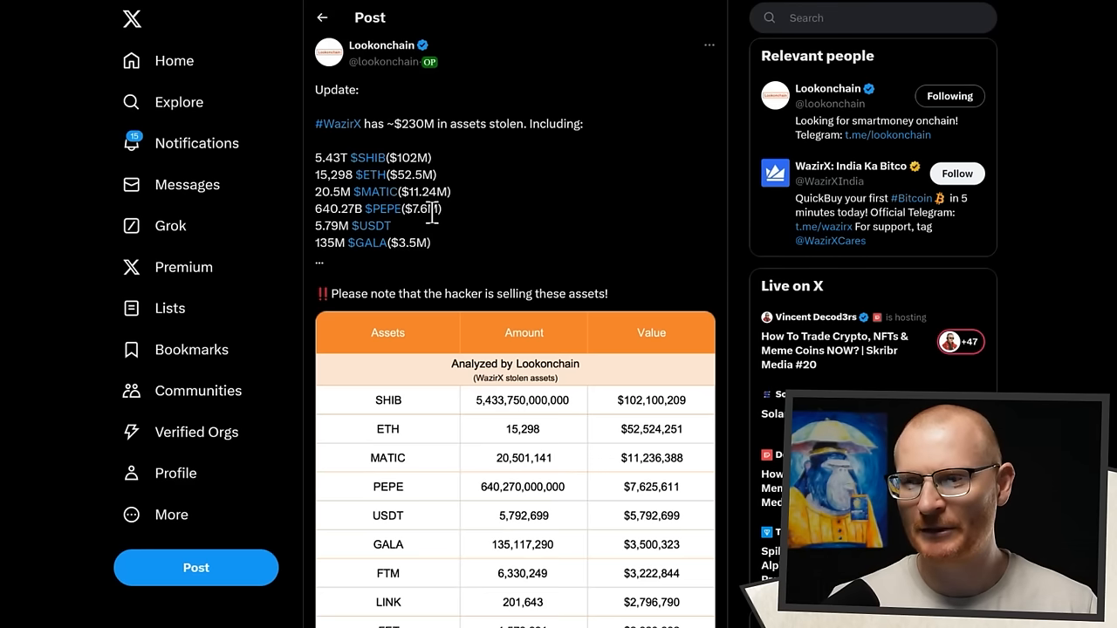
mouse_move(422, 179)
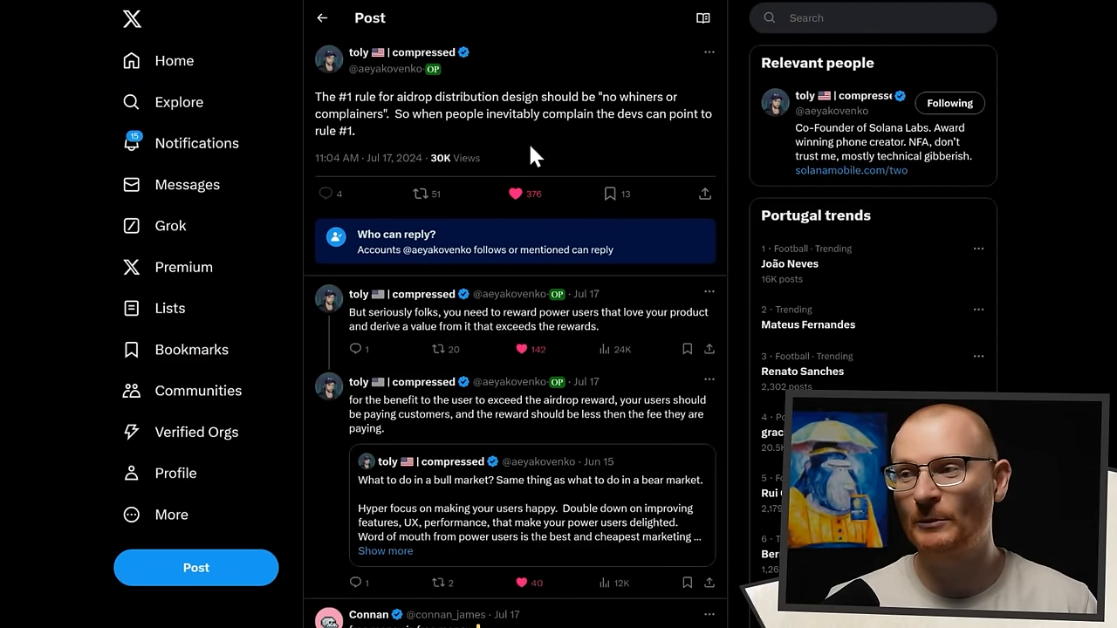
mouse_move(492, 157)
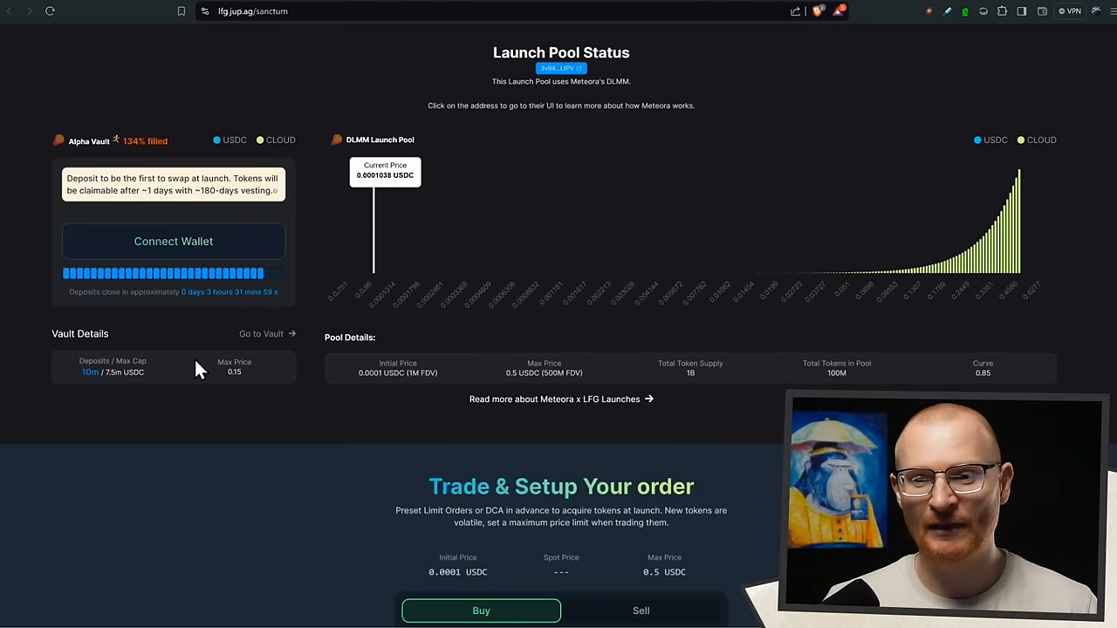
mouse_move(154, 391)
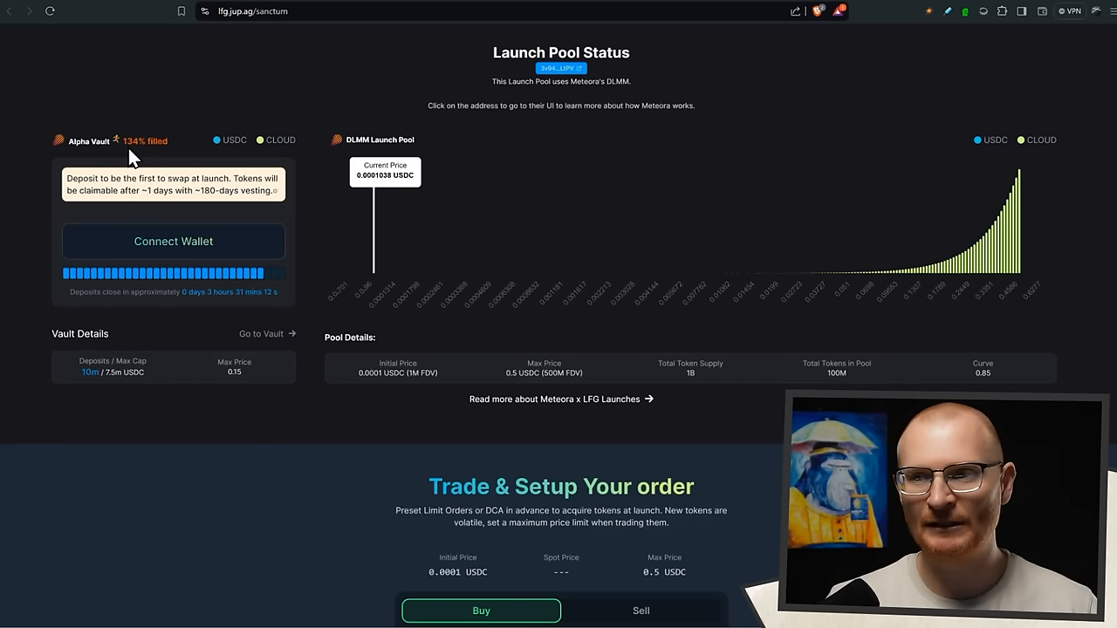
mouse_move(864, 278)
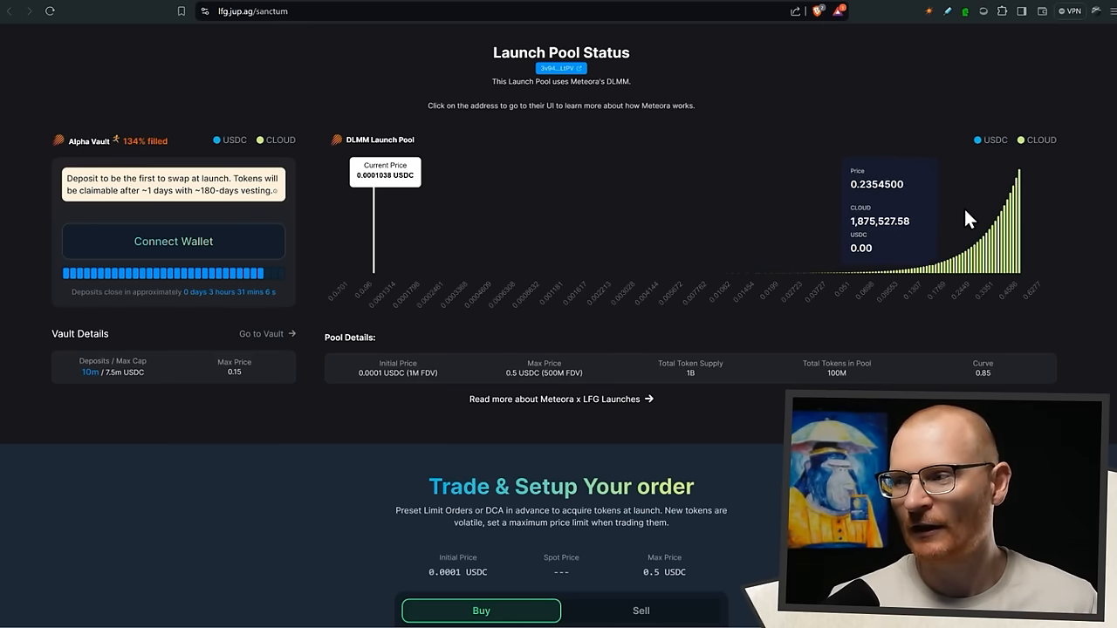
mouse_move(929, 227)
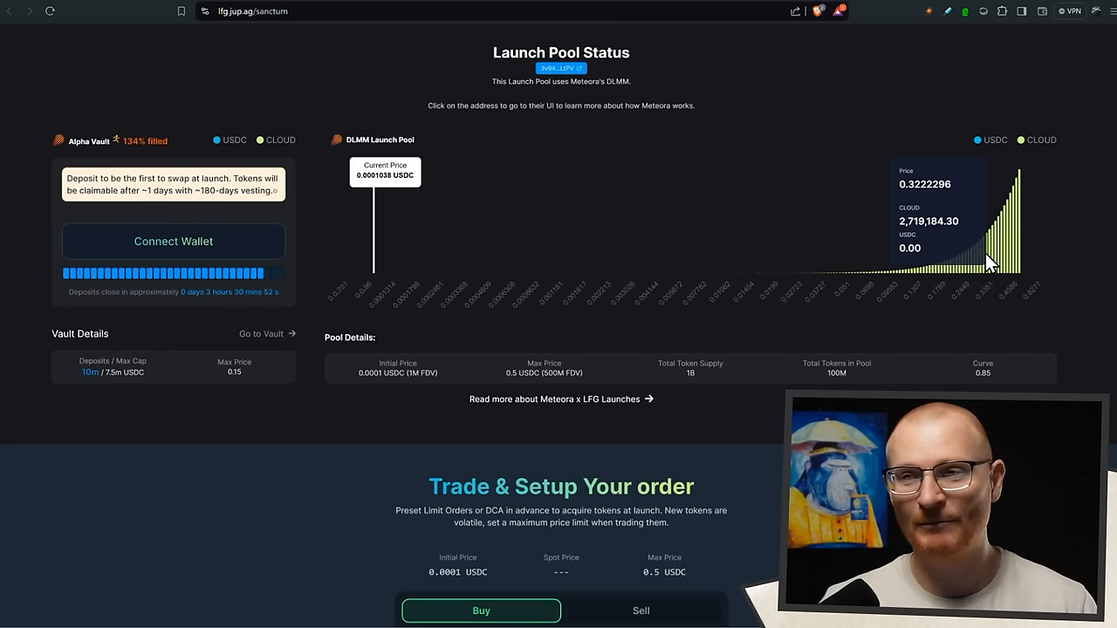
mouse_move(537, 228)
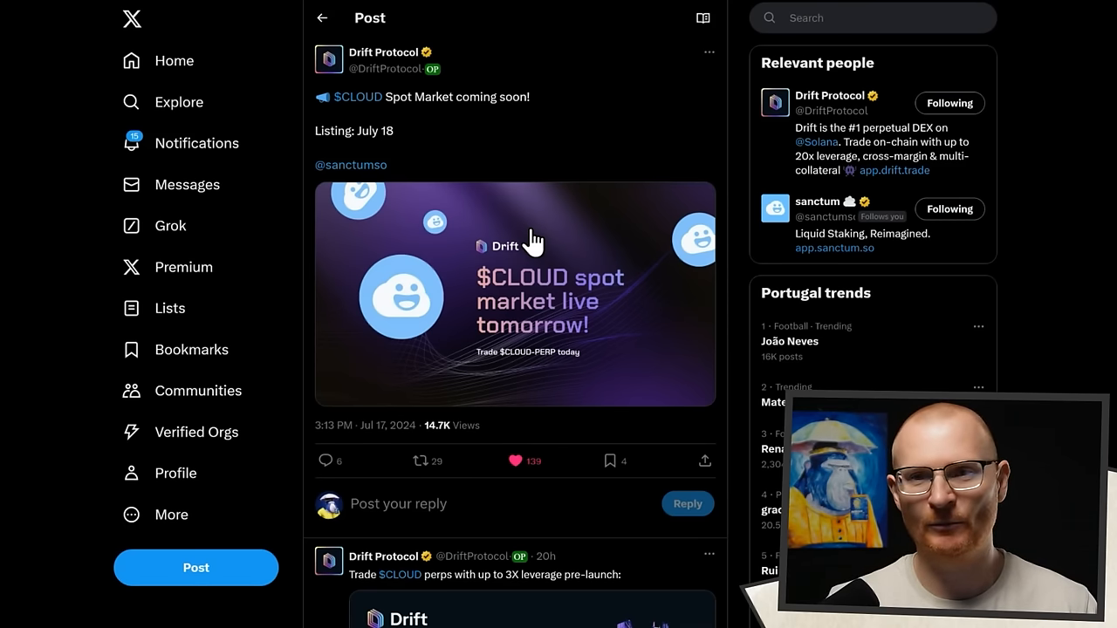
mouse_move(538, 225)
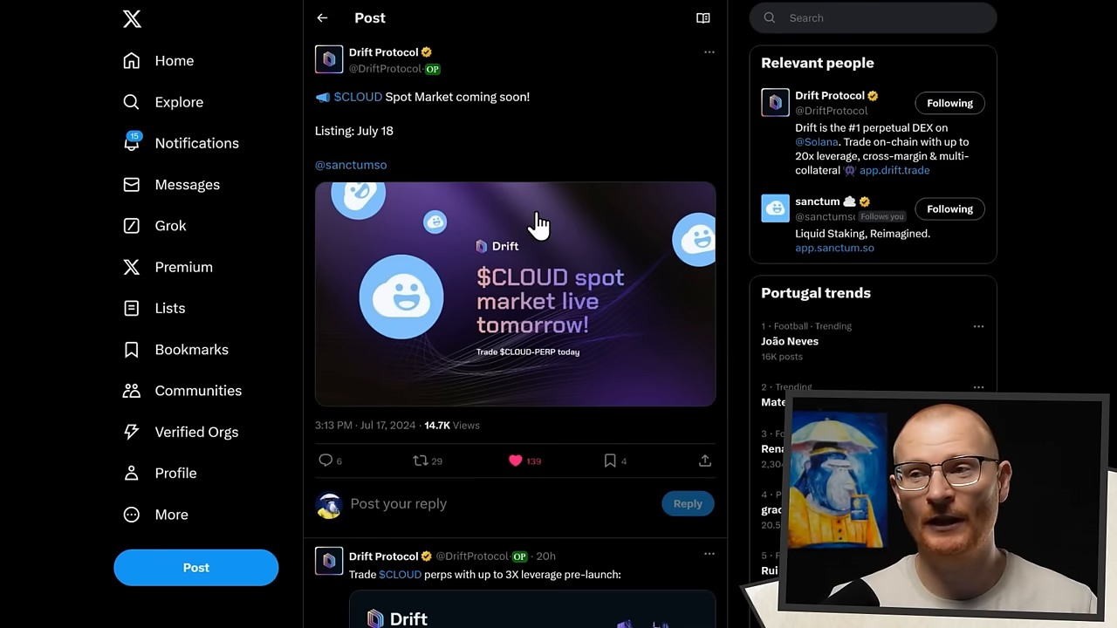
mouse_move(463, 218)
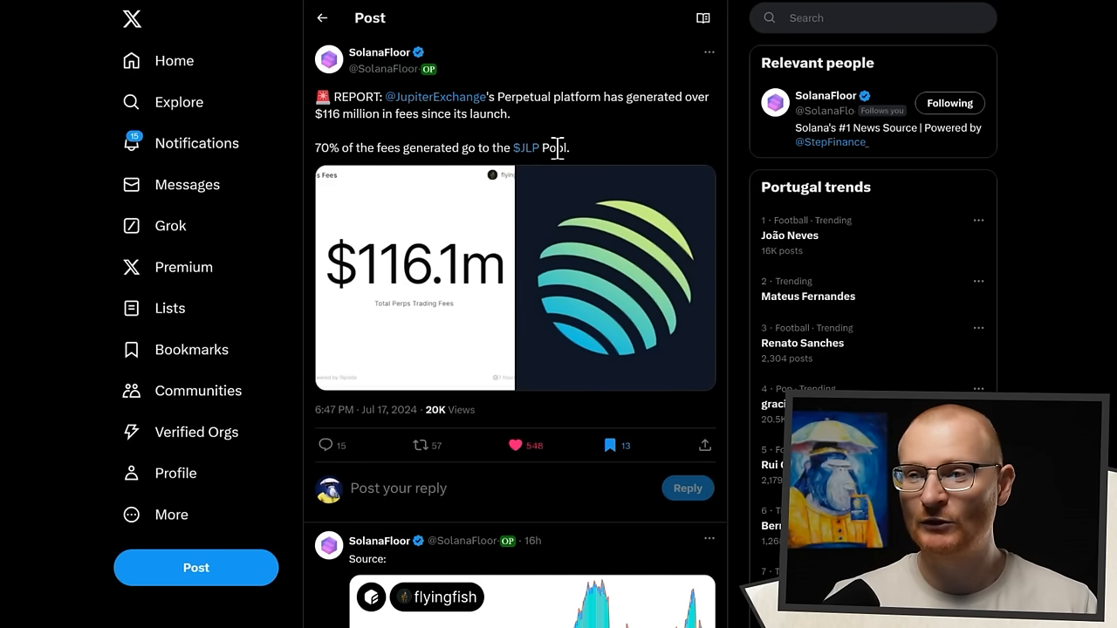
mouse_move(541, 195)
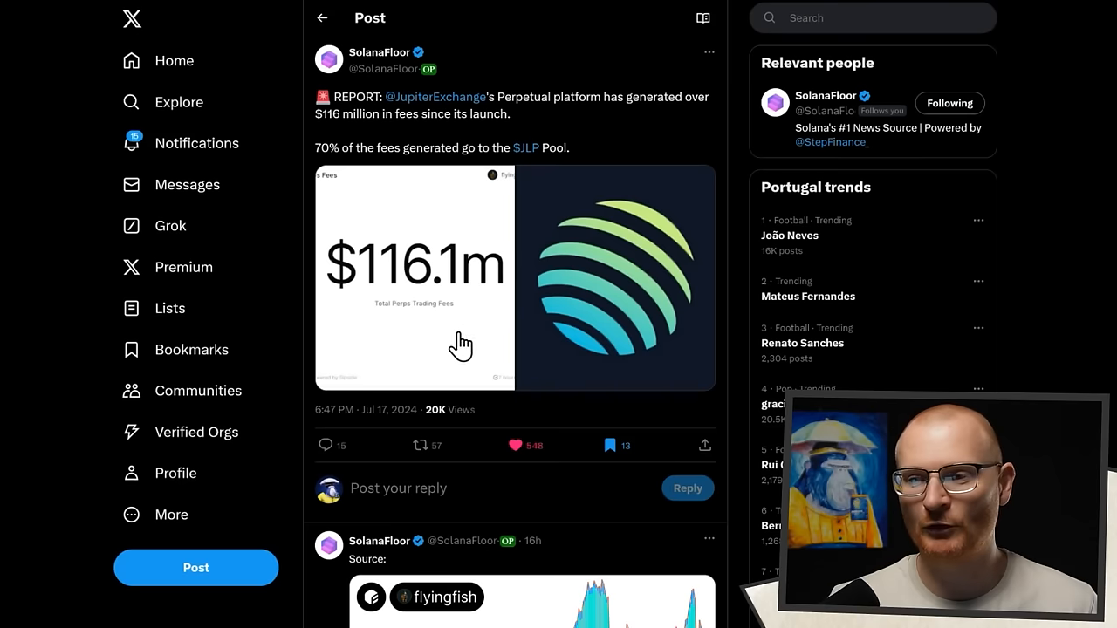
mouse_move(391, 323)
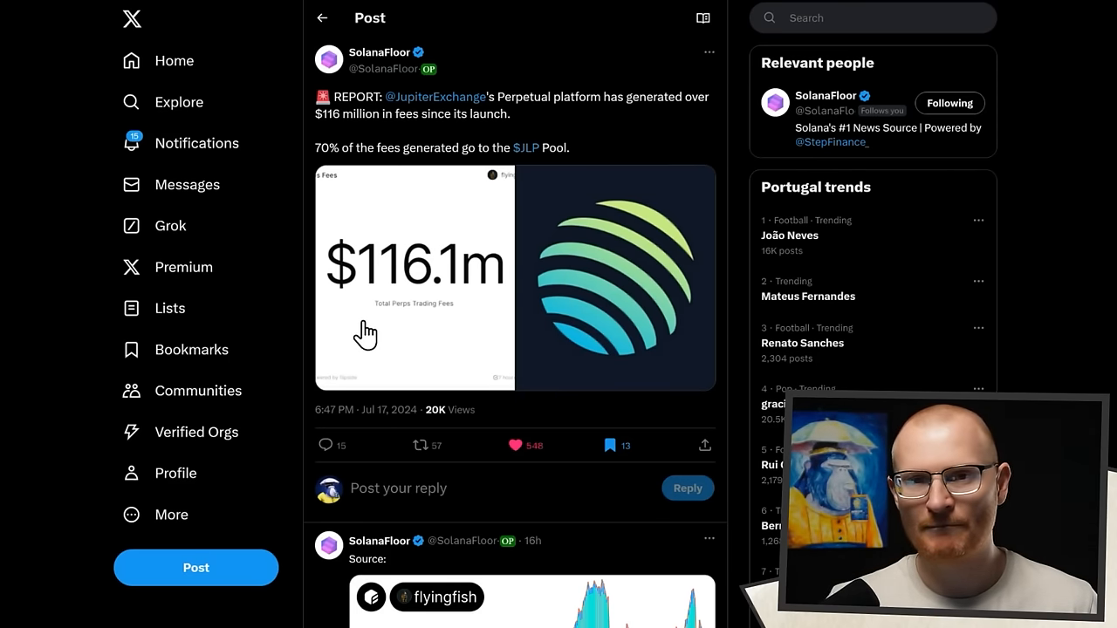
mouse_move(492, 330)
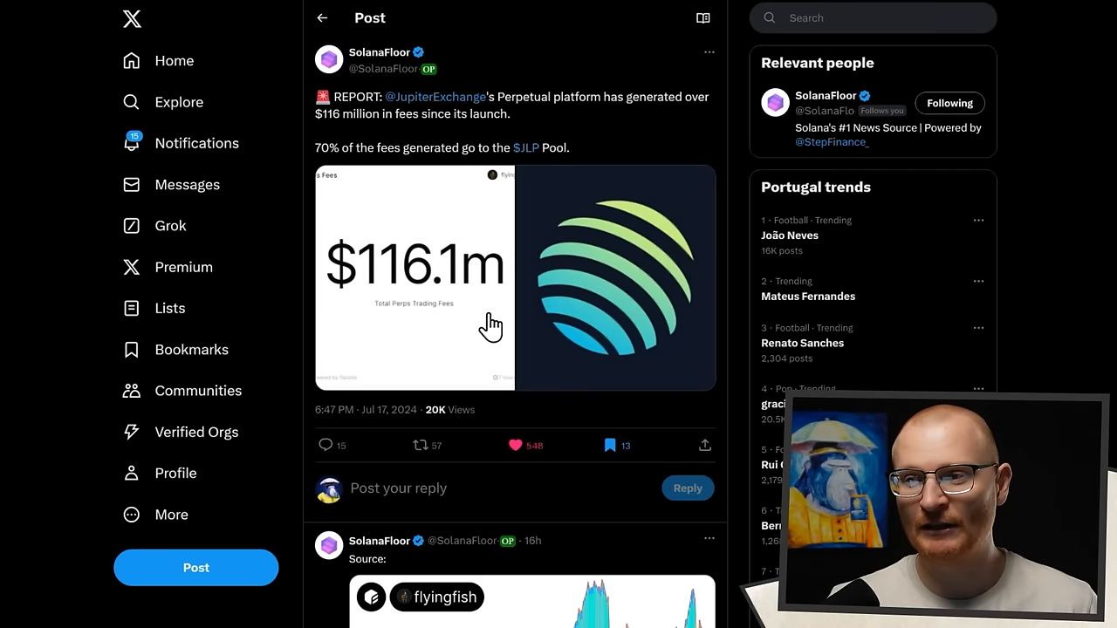
Step: Scroll the SolanaFloor Jupiter Perps fees post toward the flyingfish source link
scroll(down, 3)
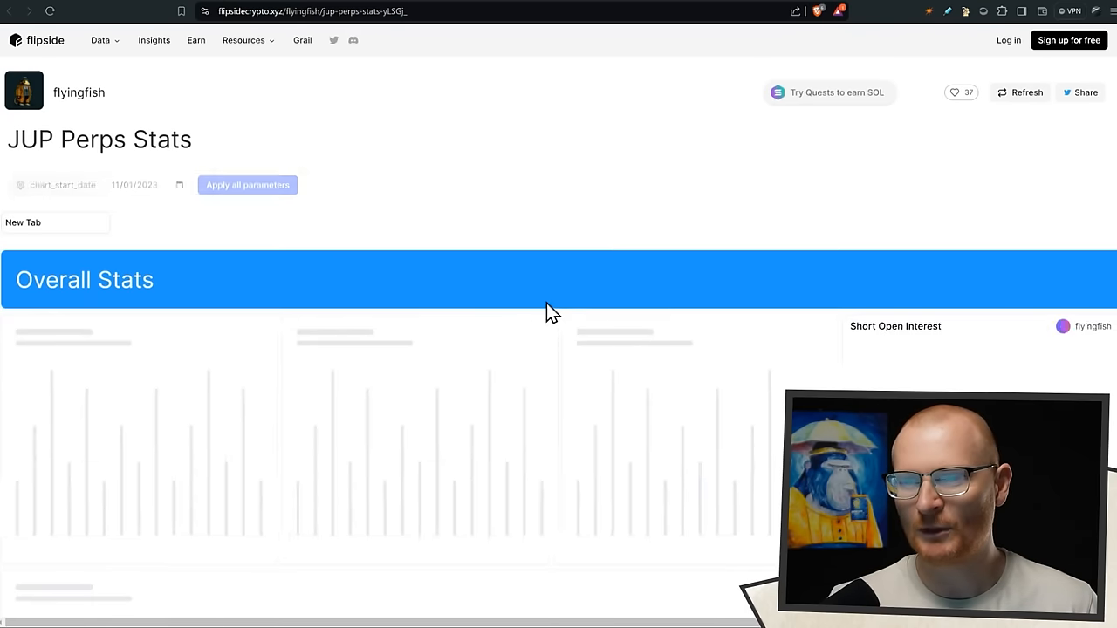
Step: Scroll the Flipside JUP Perps Stats dashboard down to the Overall Stats with $514.3m AUM
scroll(down, 3)
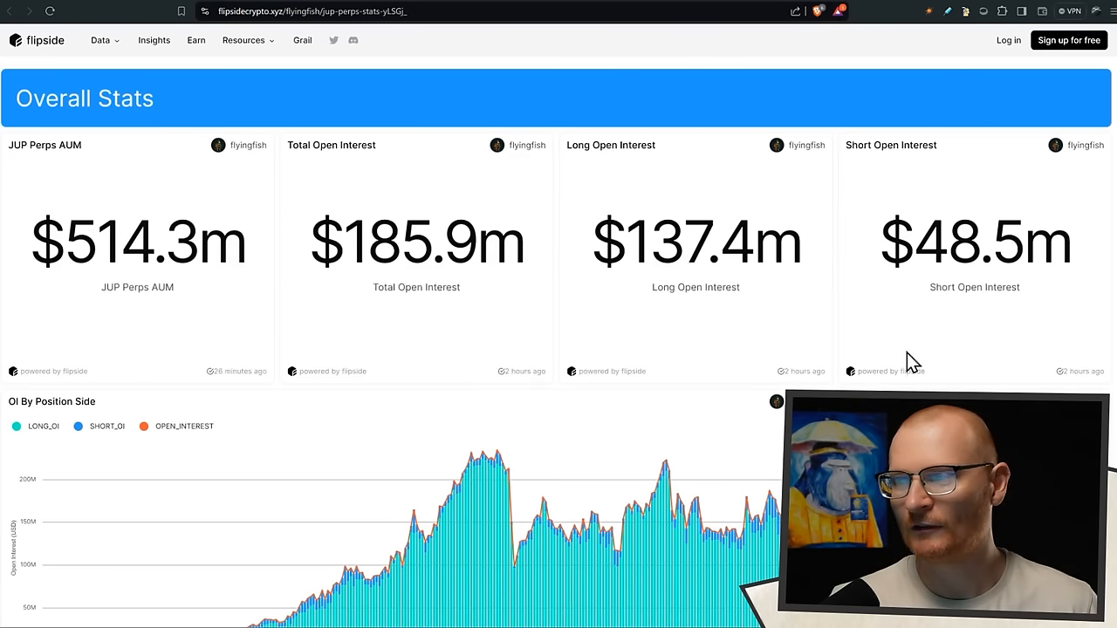
scroll(down, 3)
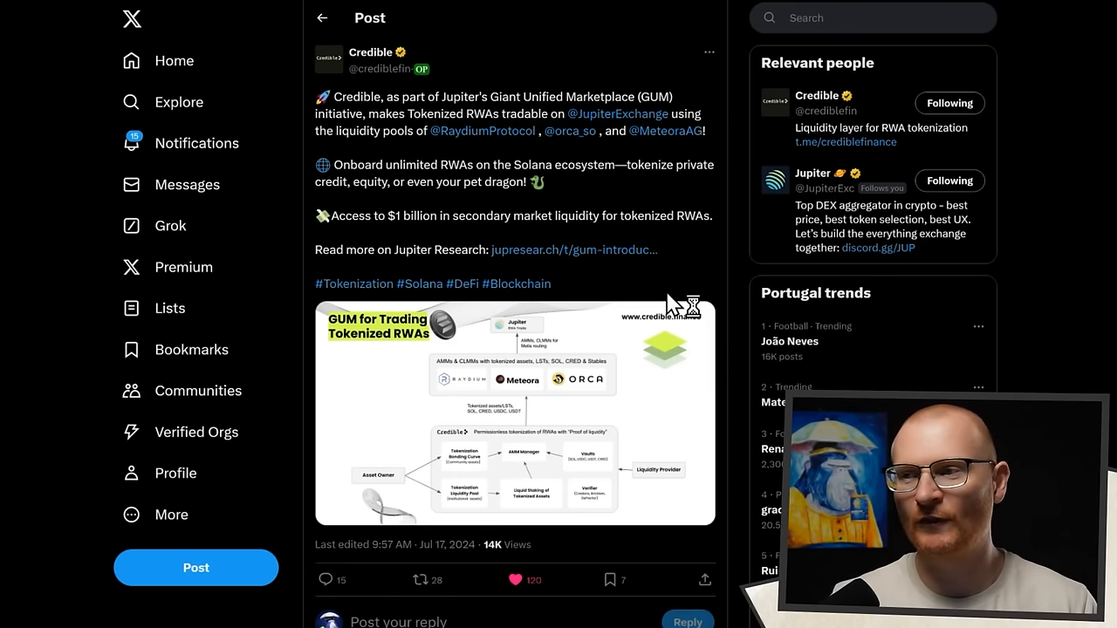
mouse_move(667, 304)
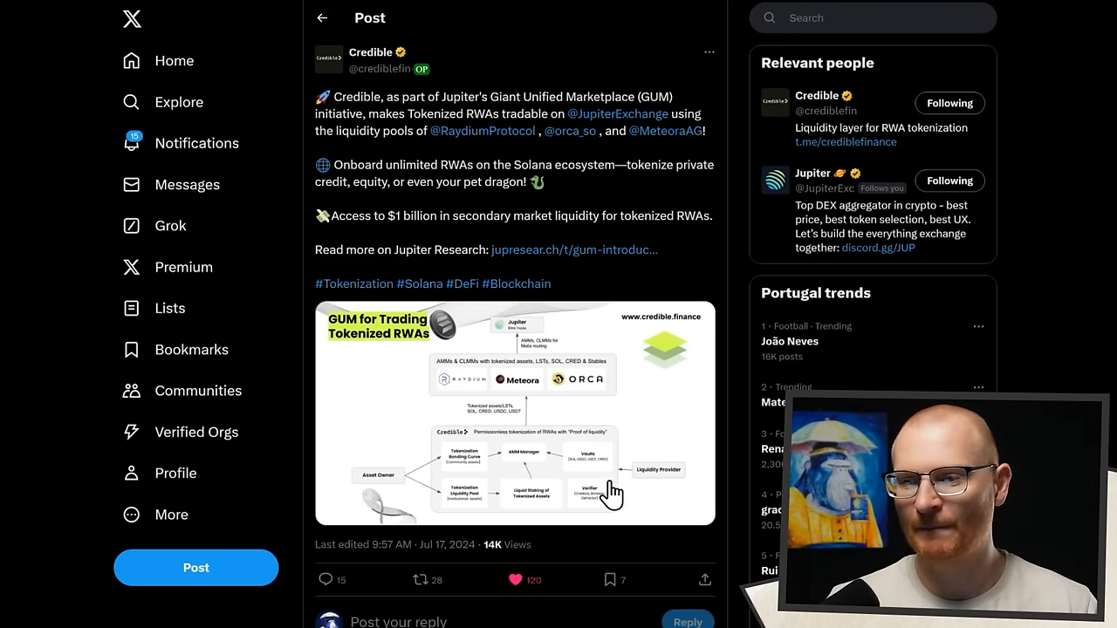
mouse_move(572, 250)
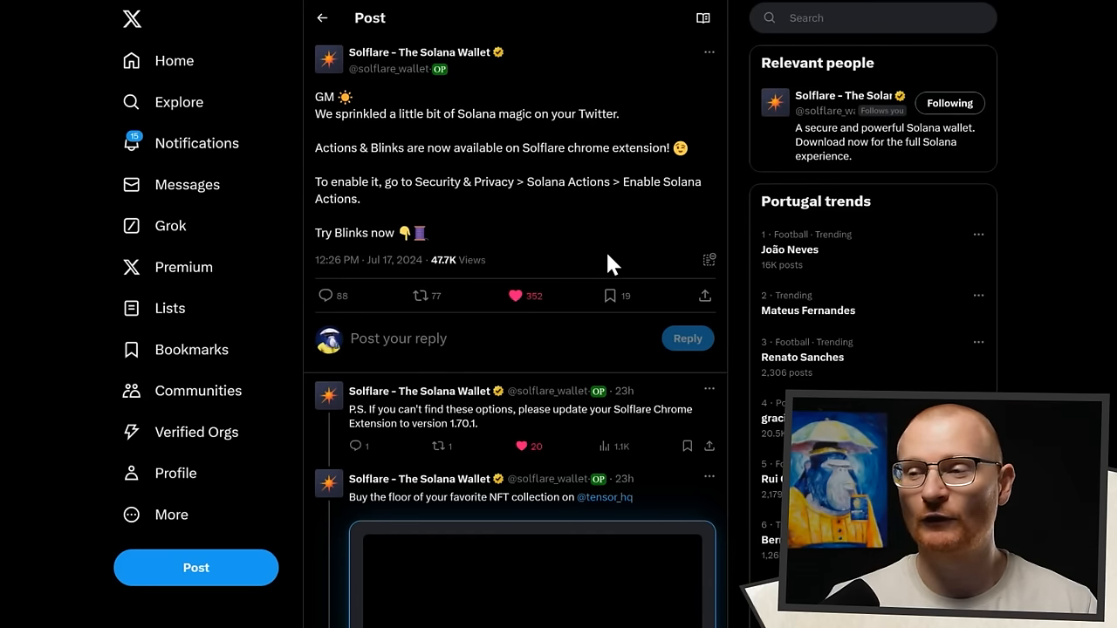
mouse_move(556, 241)
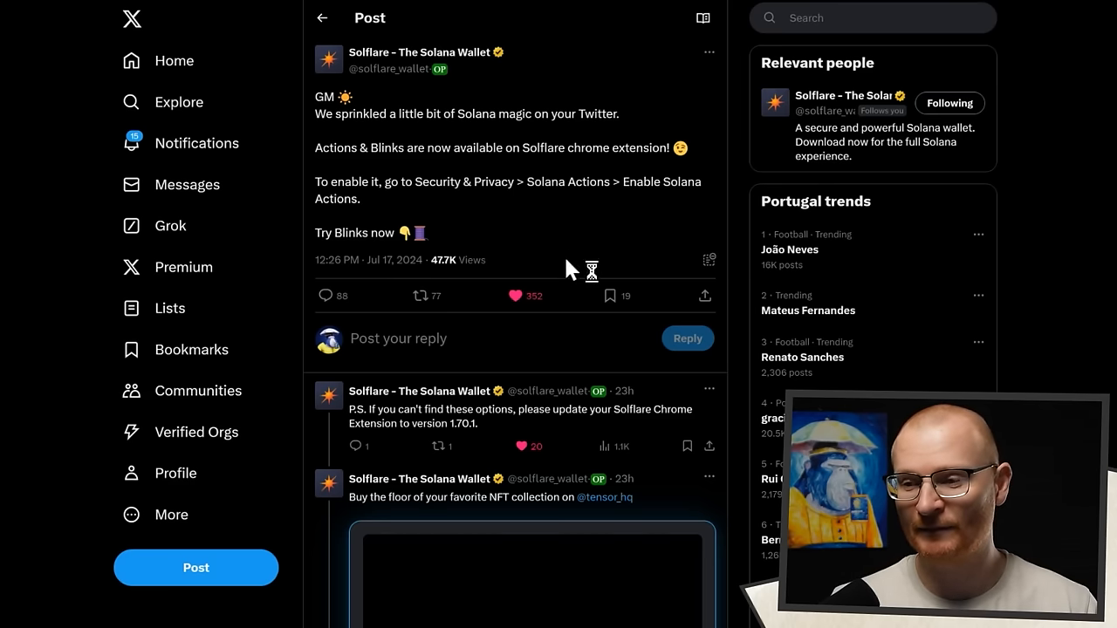
Step: Scroll the timeline past the Solflare Blinks post toward Kamino Finance's SPYUSD post
scroll(down, 3)
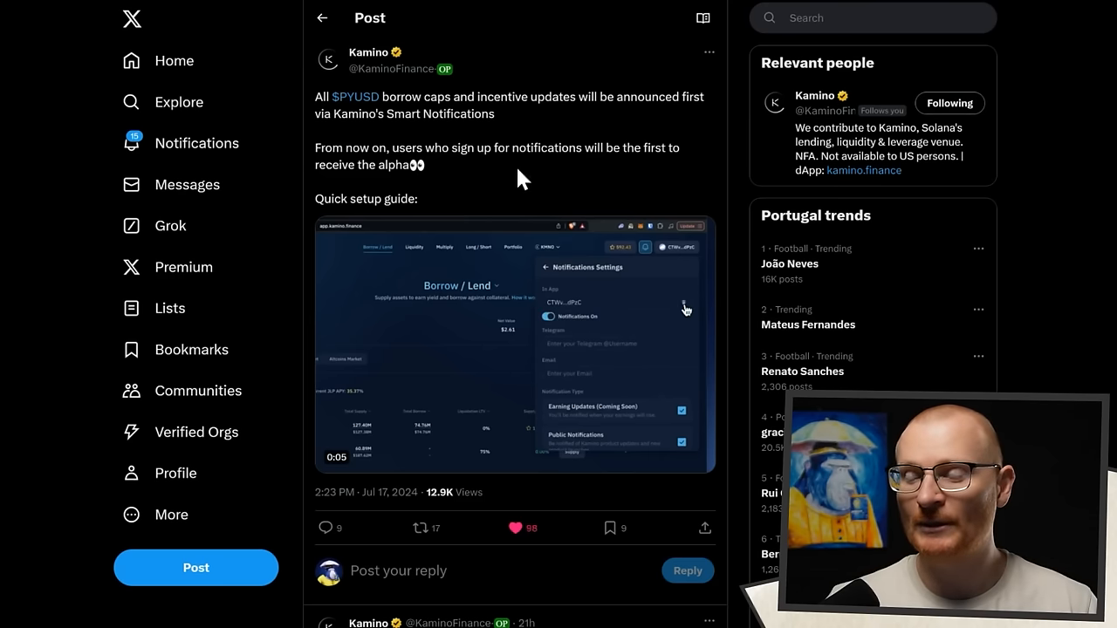
mouse_move(559, 206)
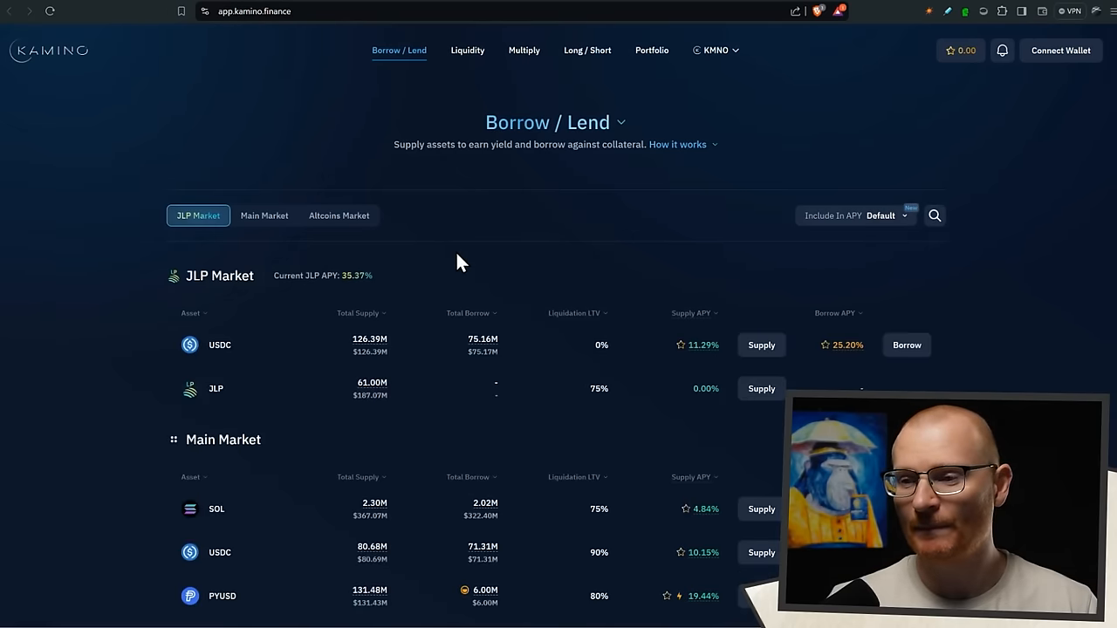
Step: Scroll Kamino's Main Market lending table through SOL, USDC, PYUSD, JitoSOL and ETH
scroll(down, 3)
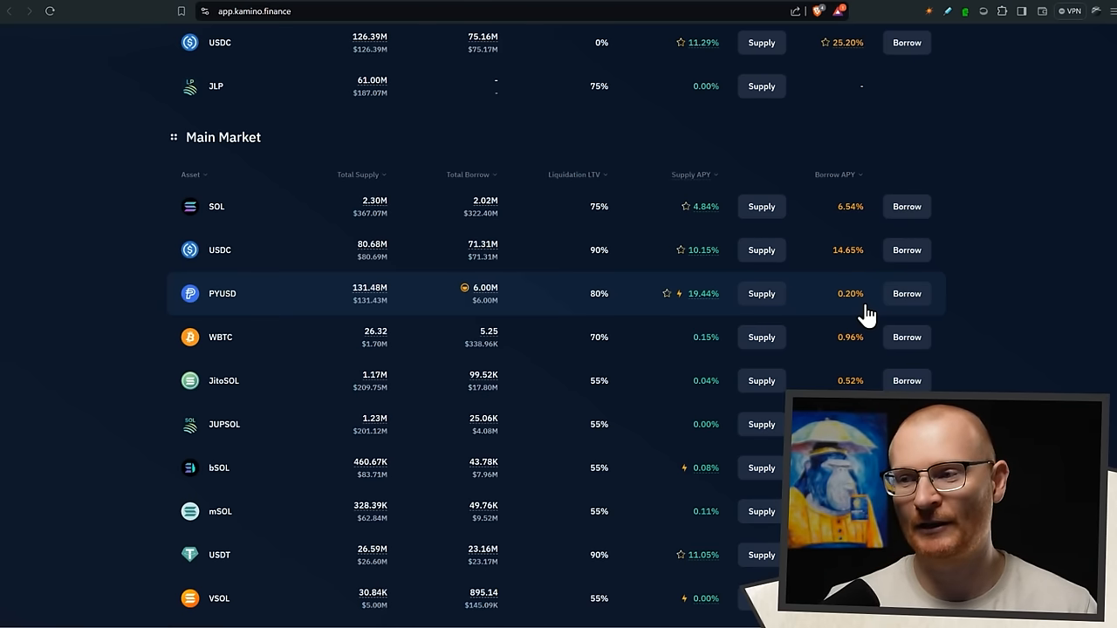
mouse_move(489, 306)
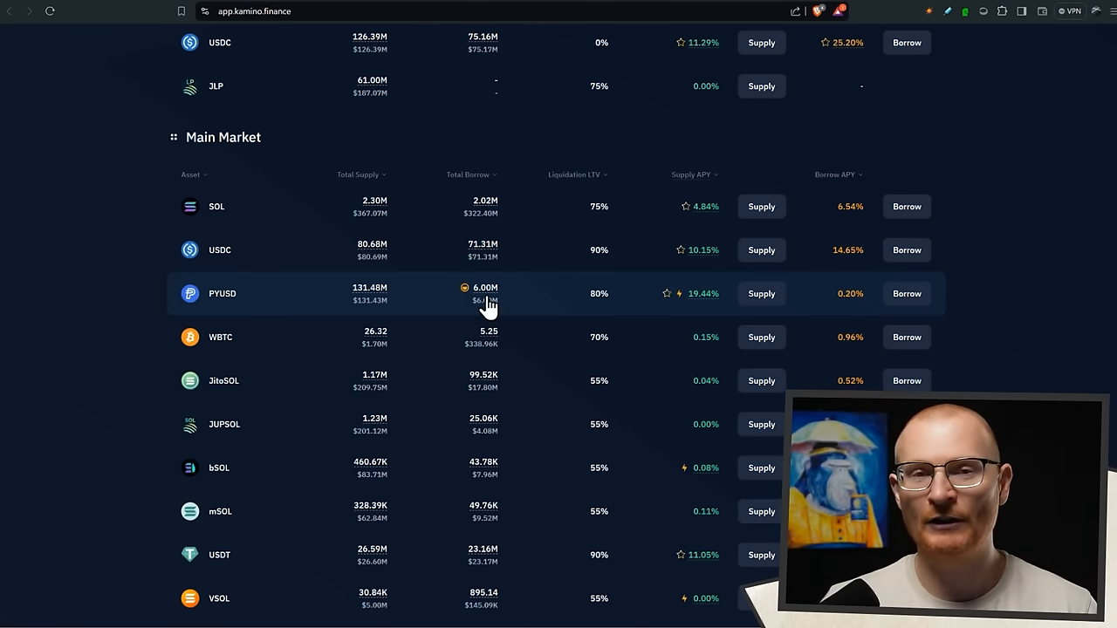
mouse_move(339, 257)
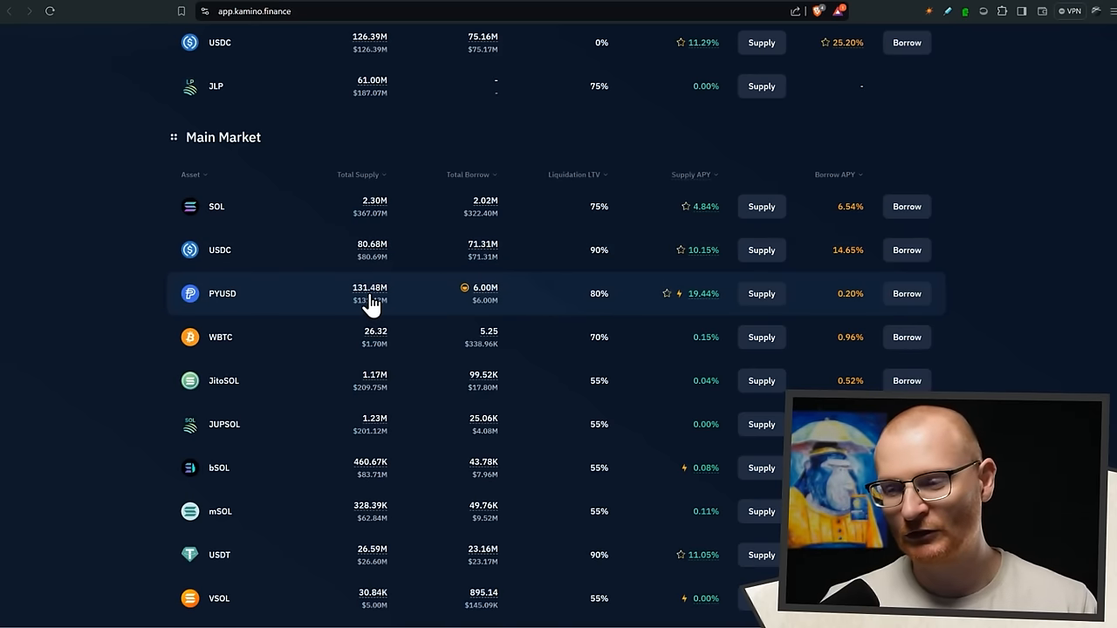
mouse_move(513, 313)
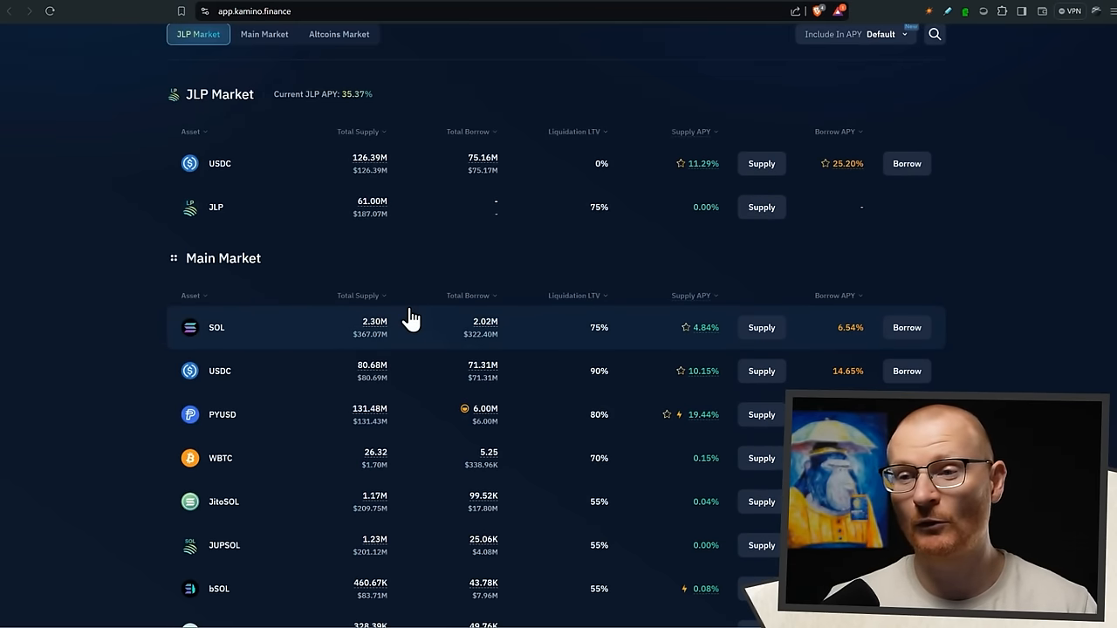
scroll(down, 3)
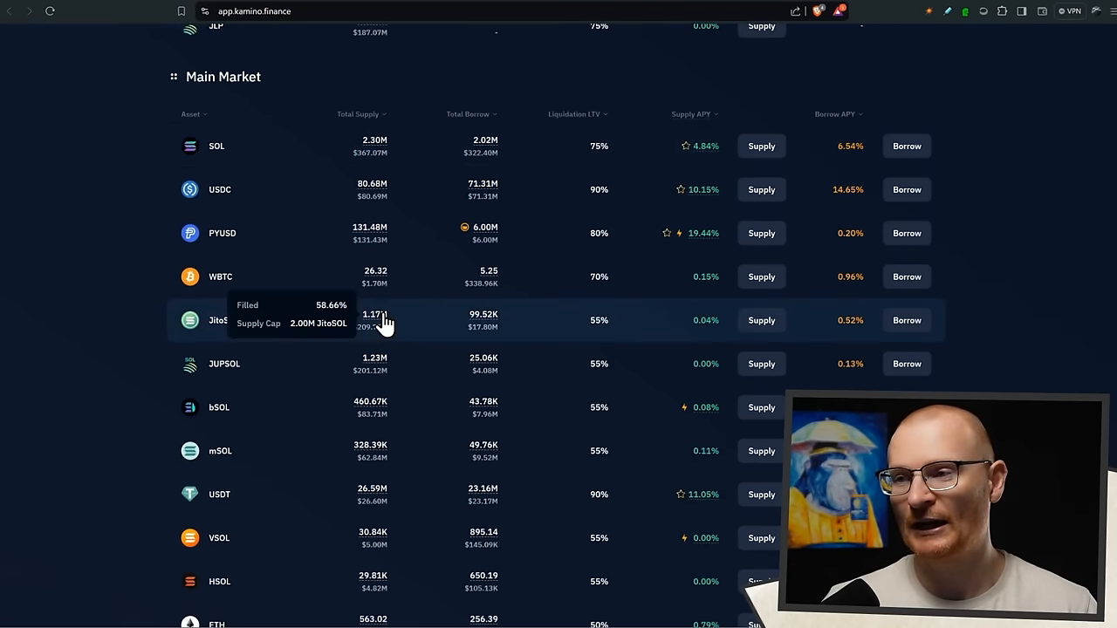
scroll(down, 3)
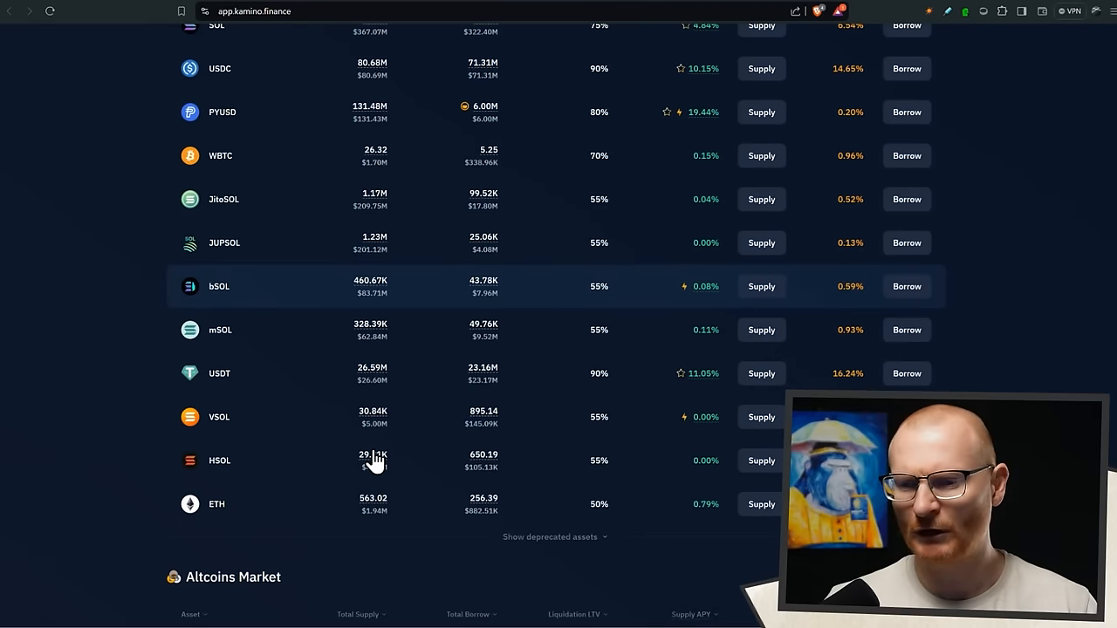
mouse_move(375, 461)
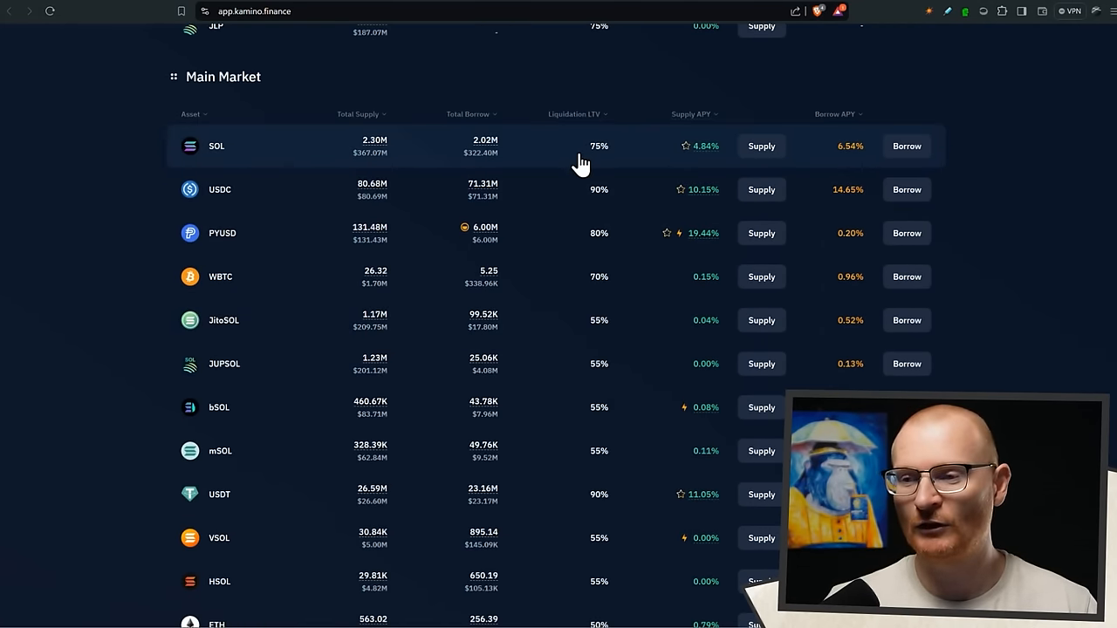
mouse_move(482, 304)
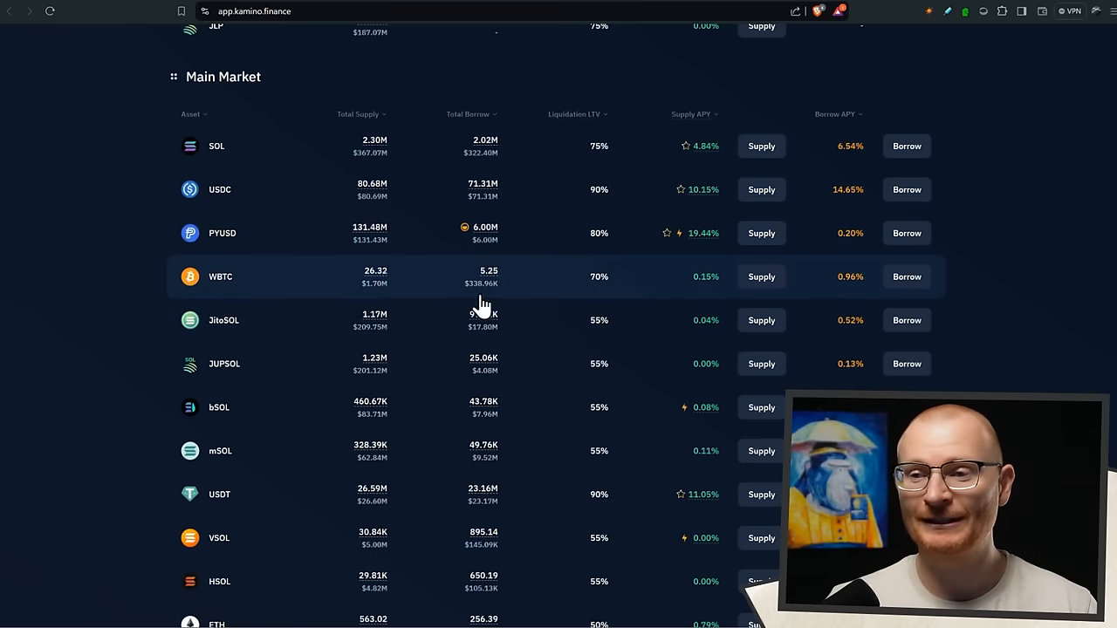
mouse_move(873, 185)
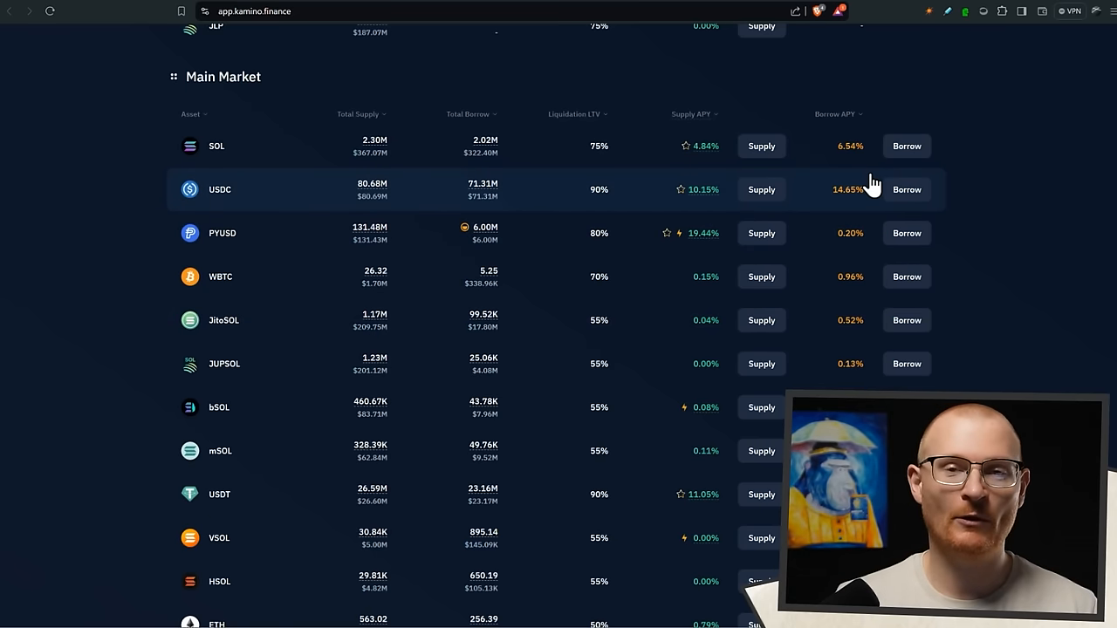
mouse_move(803, 248)
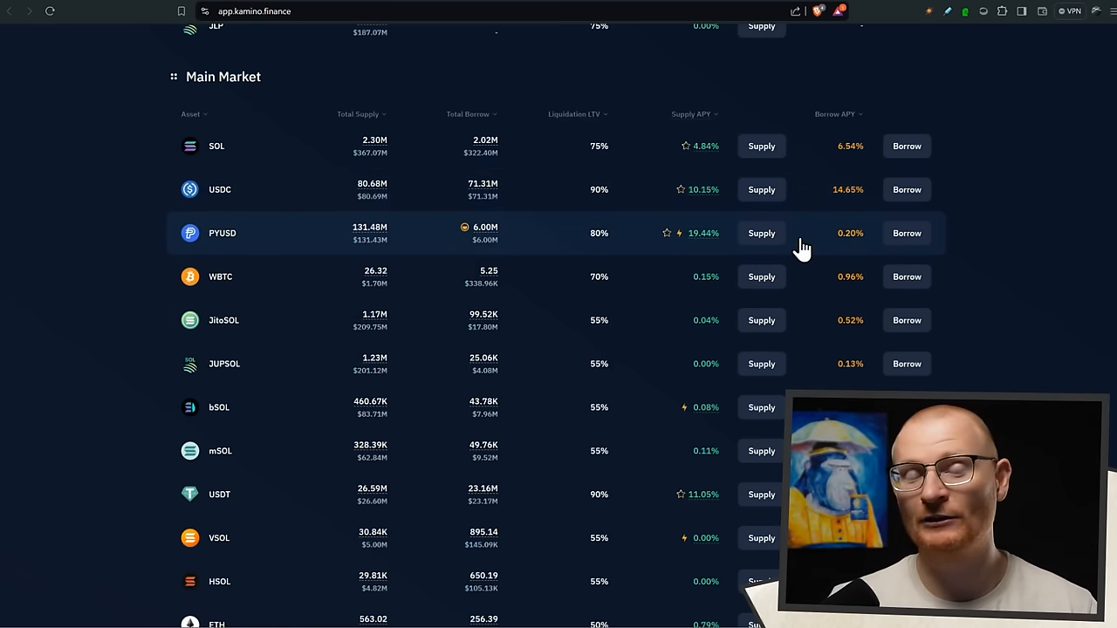
mouse_move(836, 229)
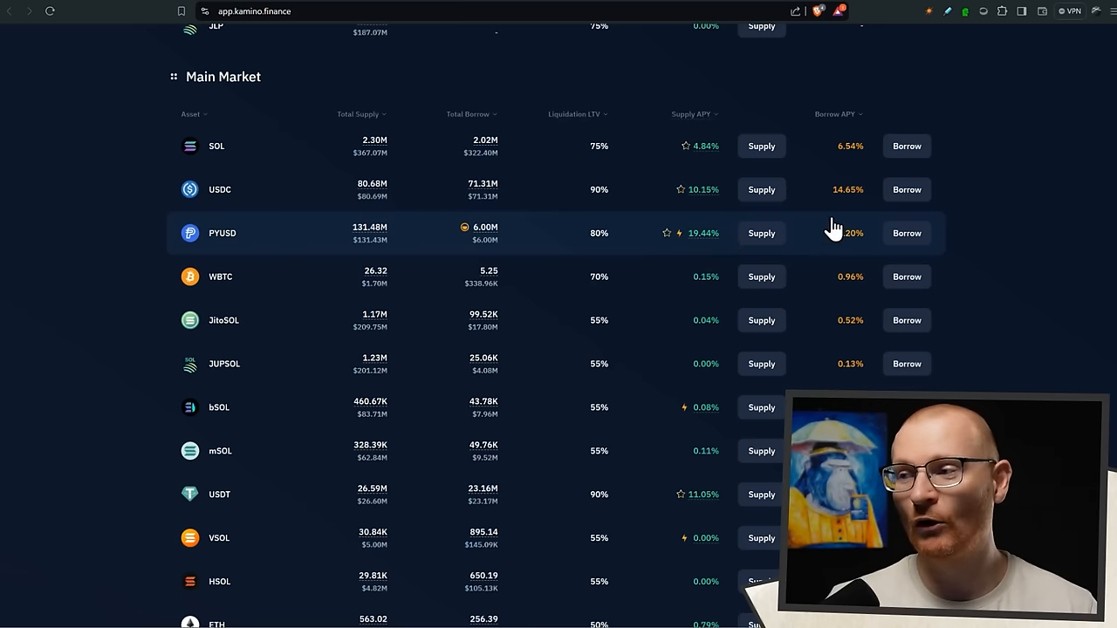
mouse_move(906, 234)
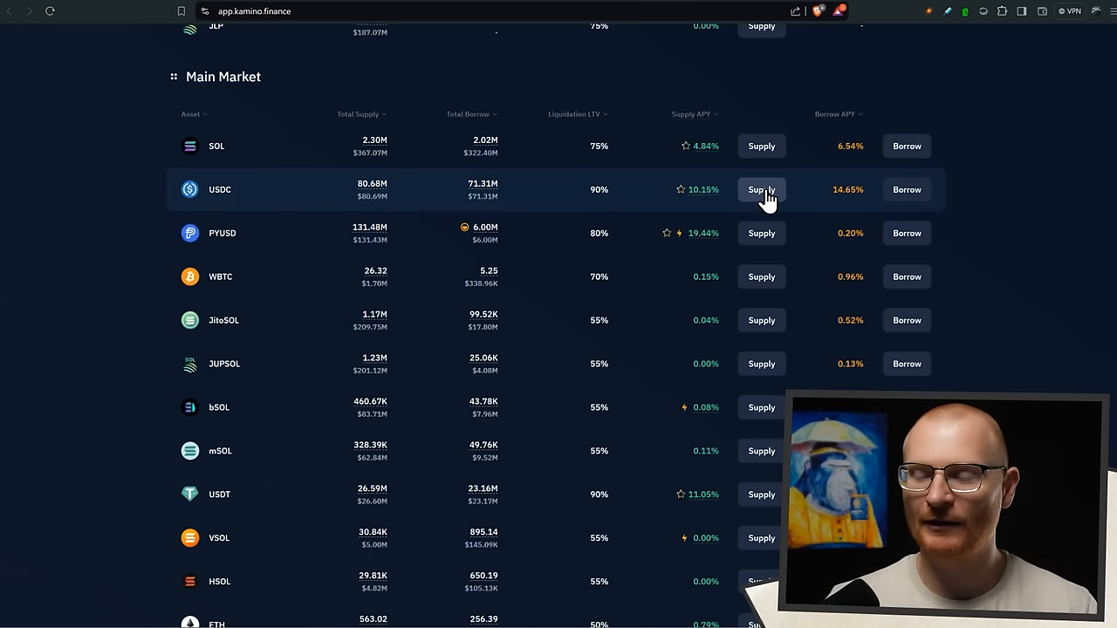
mouse_move(934, 248)
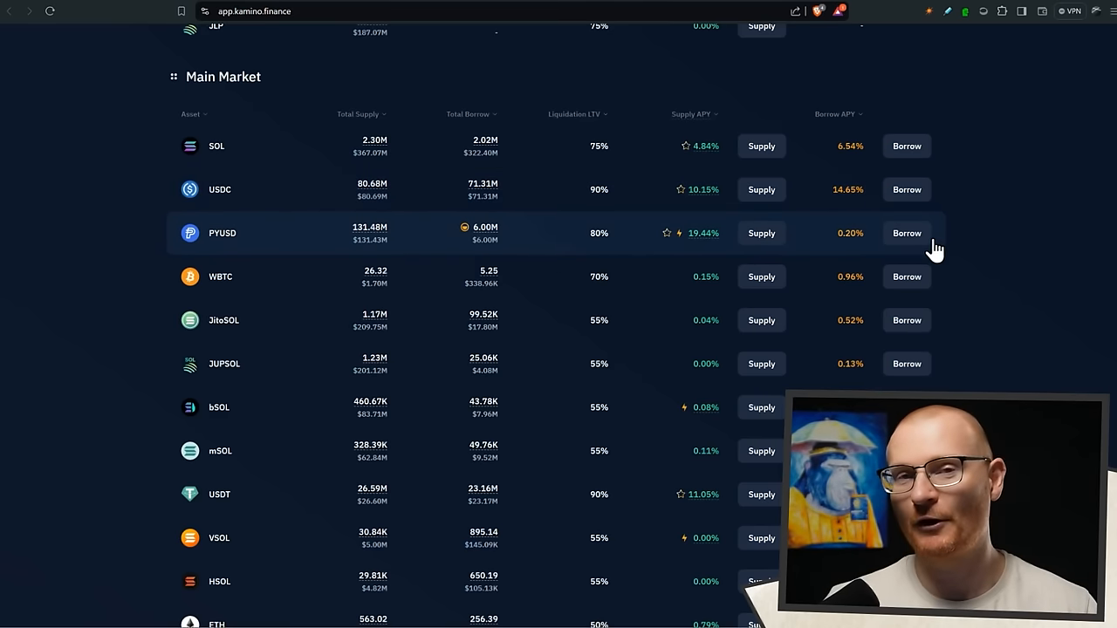
mouse_move(557, 241)
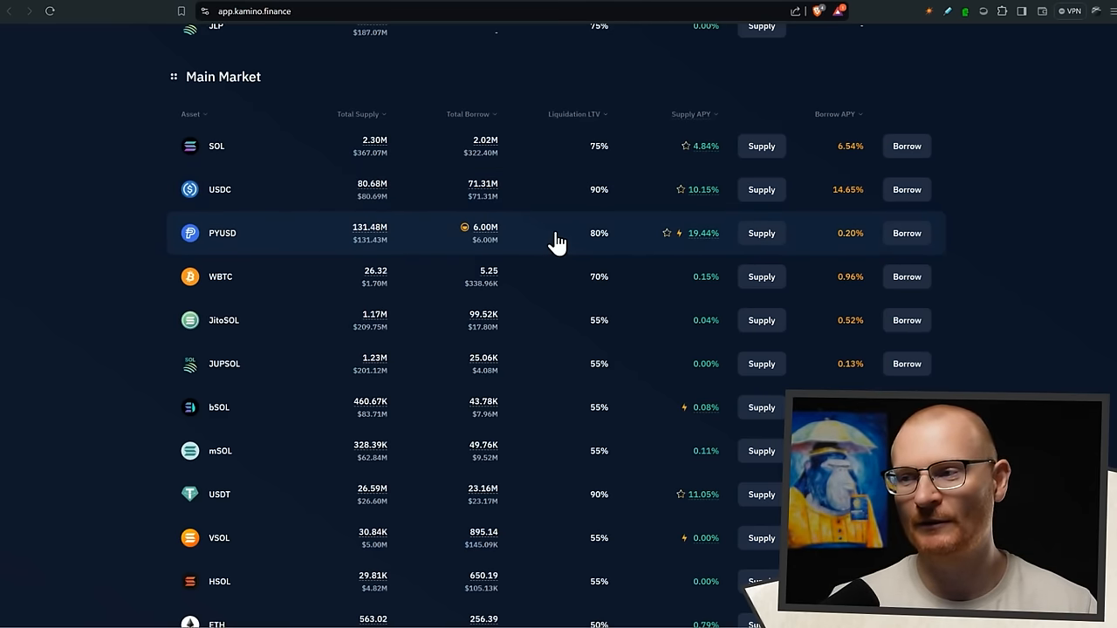
mouse_move(967, 254)
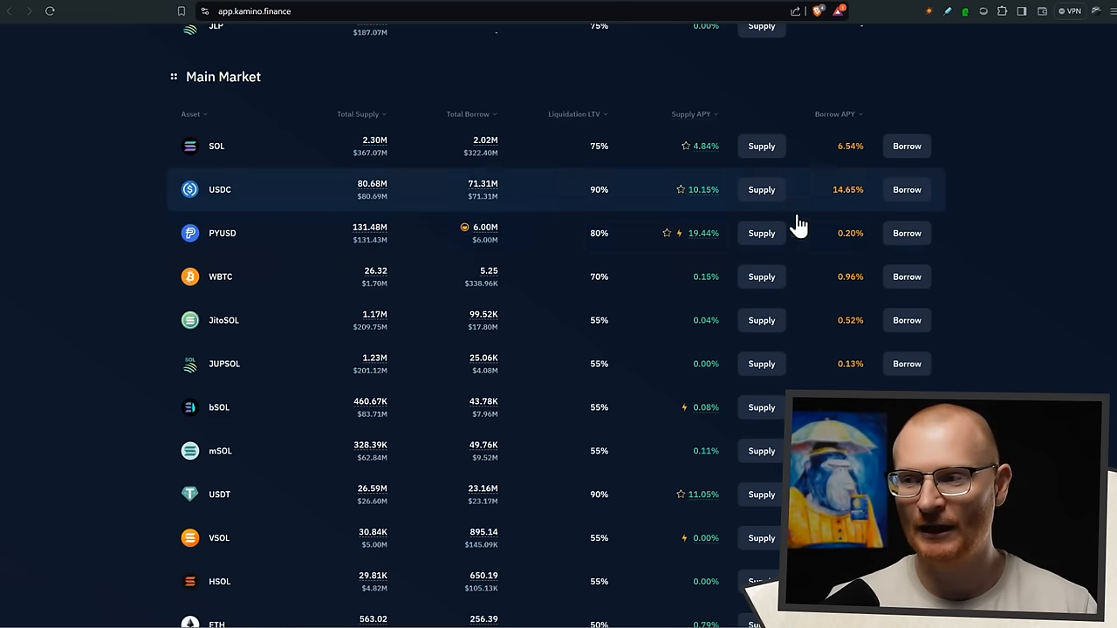
mouse_move(782, 237)
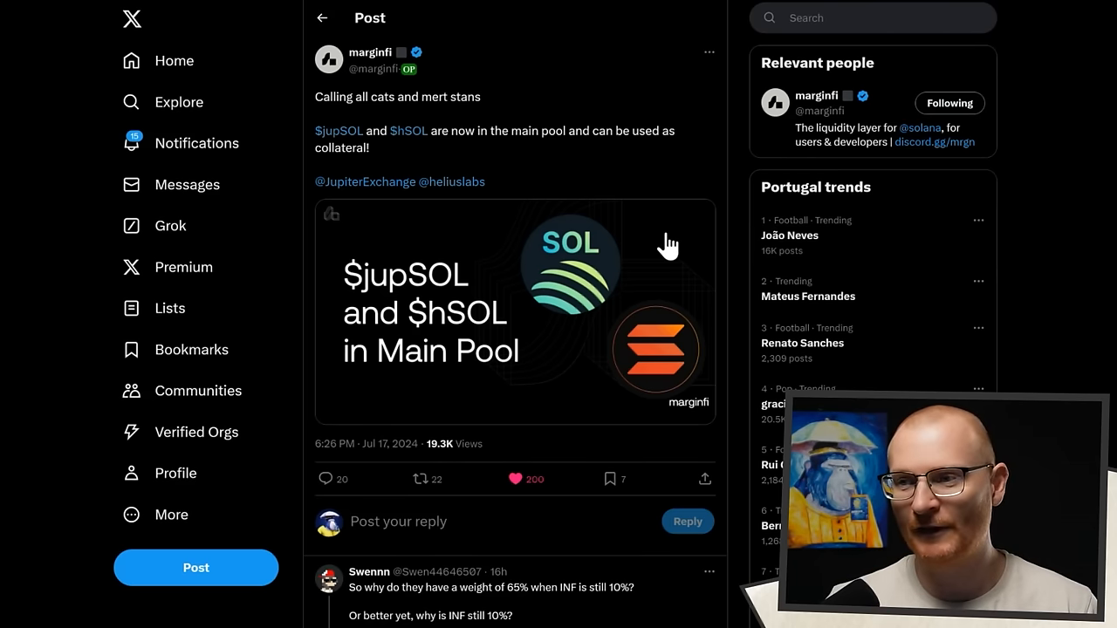
mouse_move(472, 161)
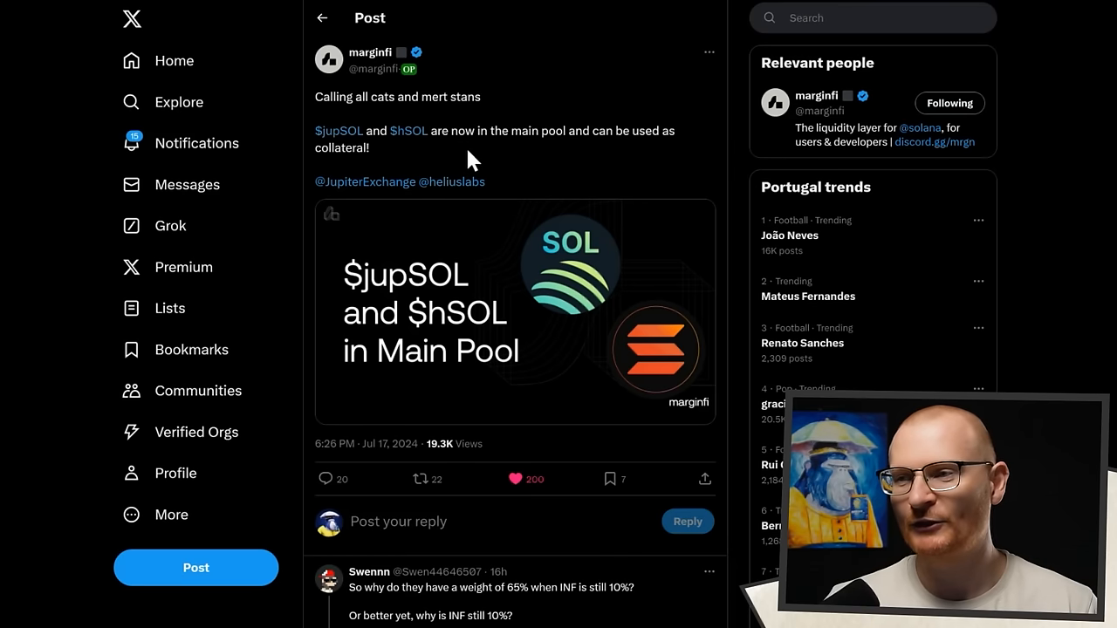
mouse_move(562, 183)
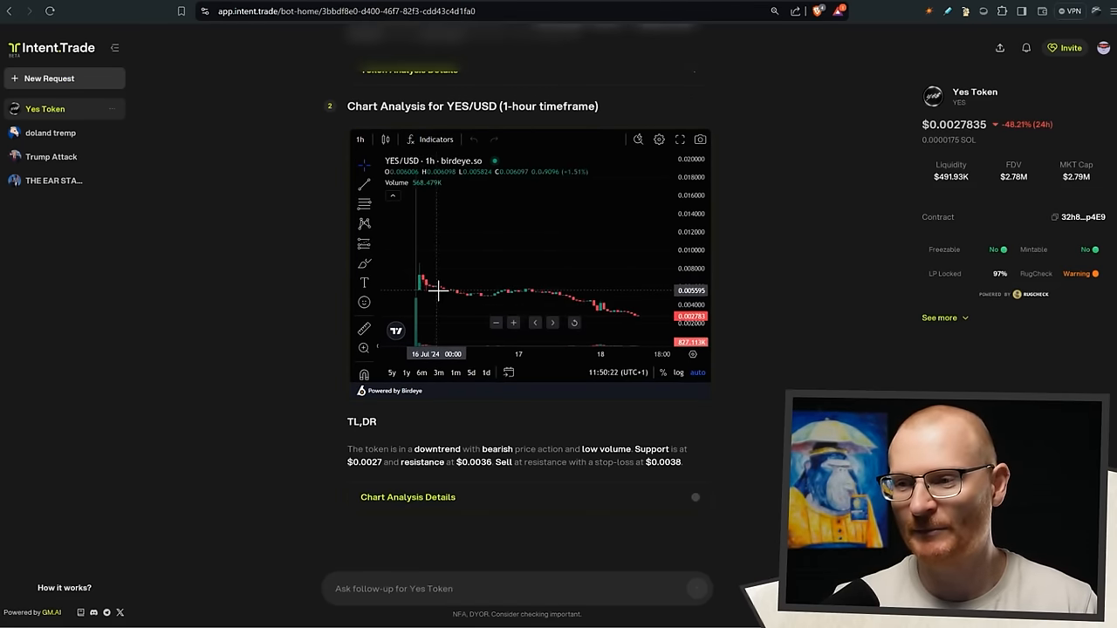
Step: View Yes Token's detail card with 97% LP locked and the RugCheck warning, then return to the analysis
scroll(down, 3)
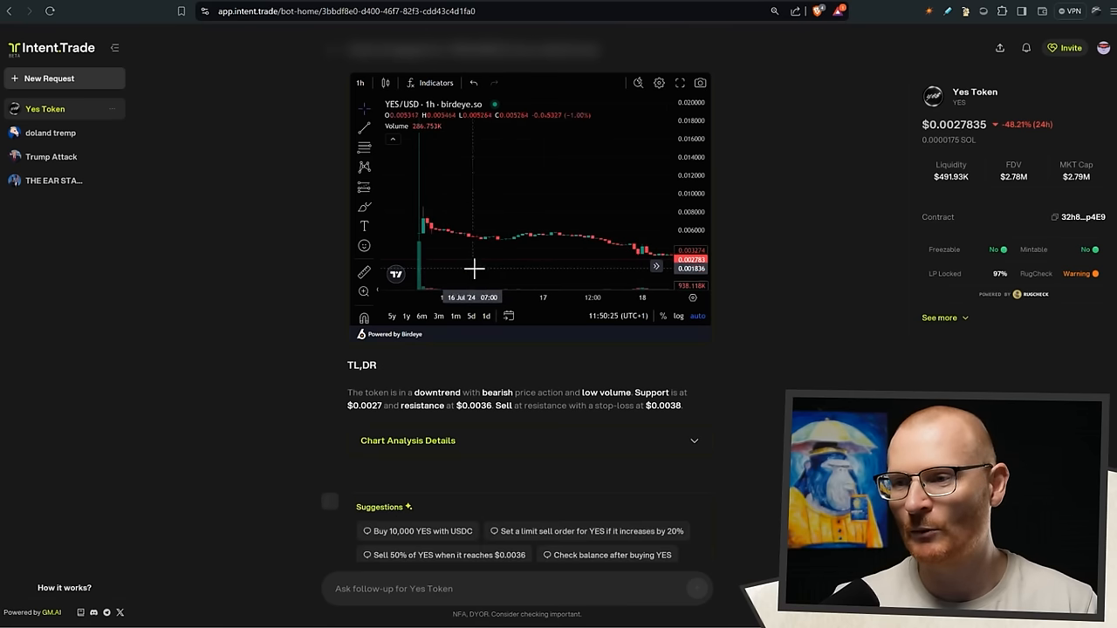
mouse_move(428, 234)
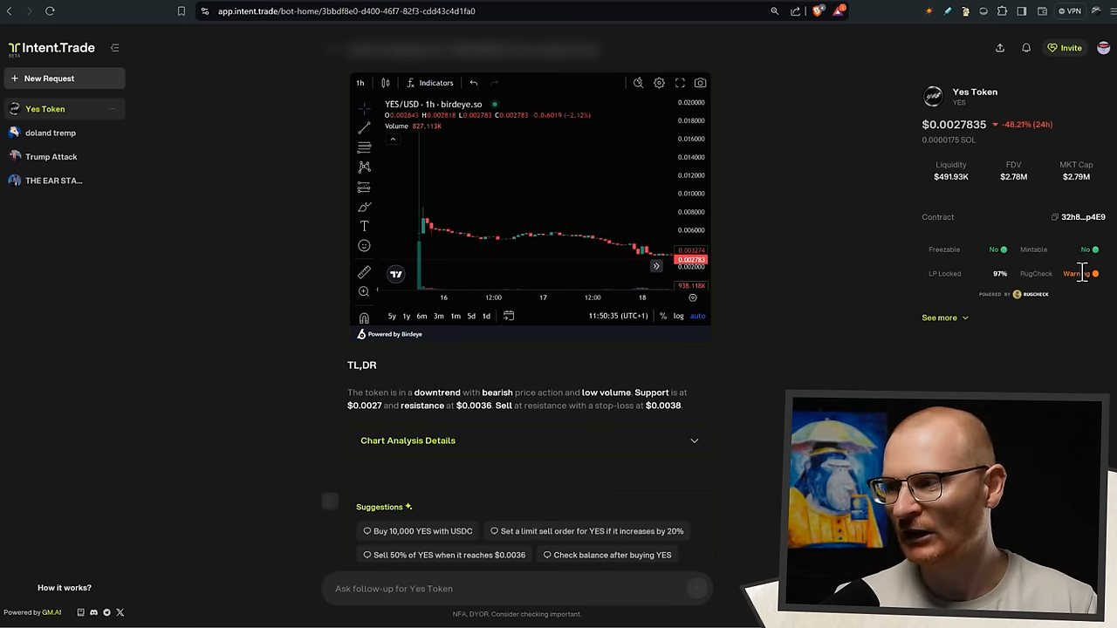
click(939, 317)
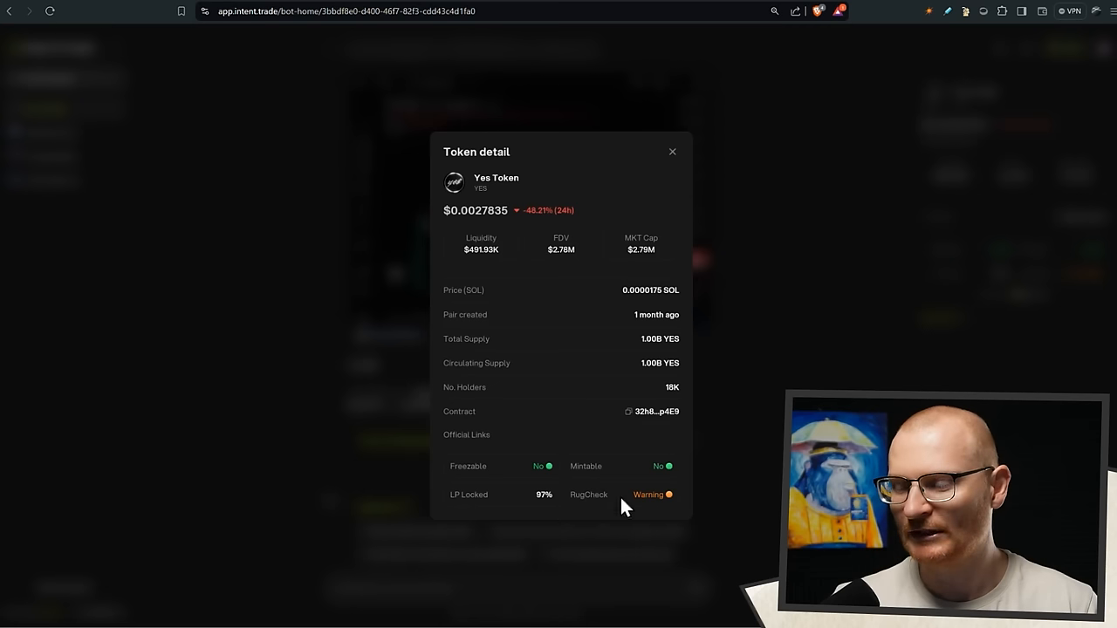
click(672, 150)
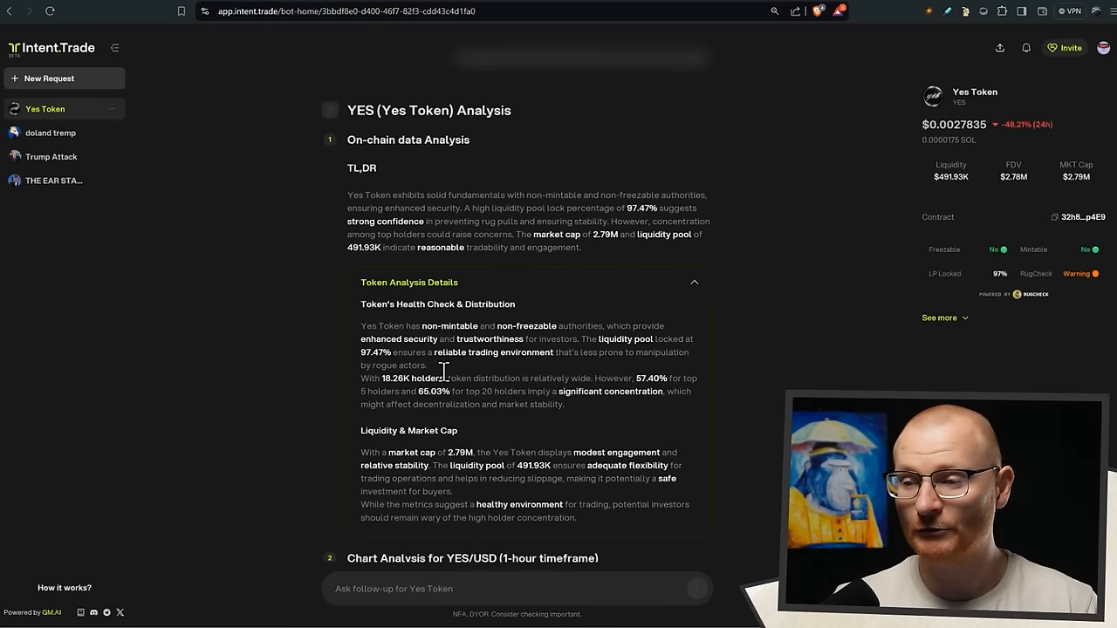
scroll(down, 3)
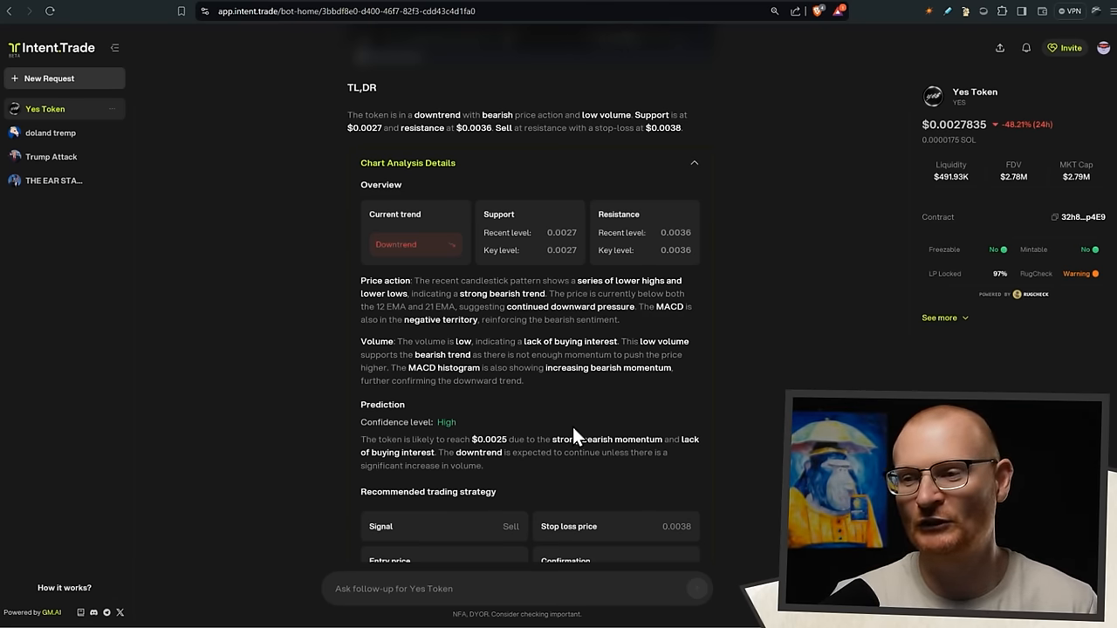
mouse_move(410, 321)
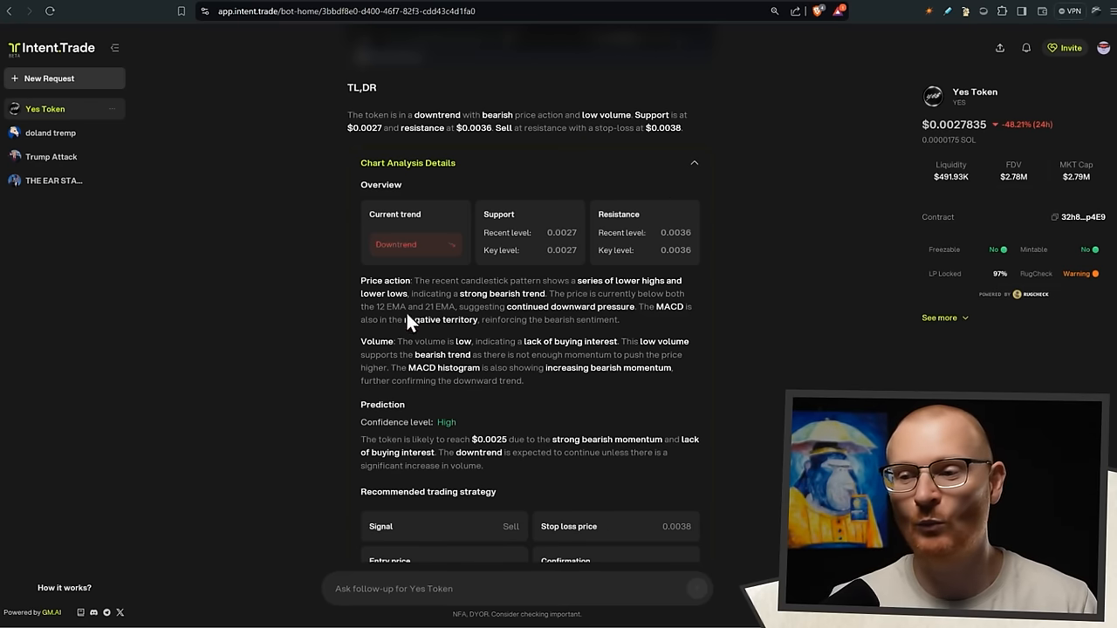
mouse_move(637, 436)
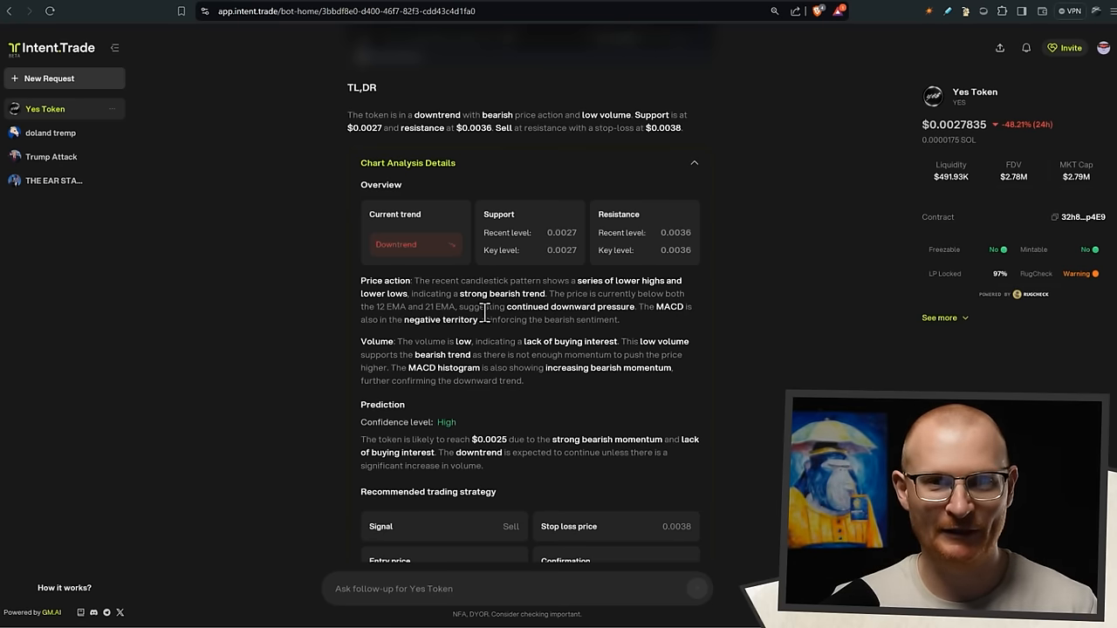
scroll(down, 3)
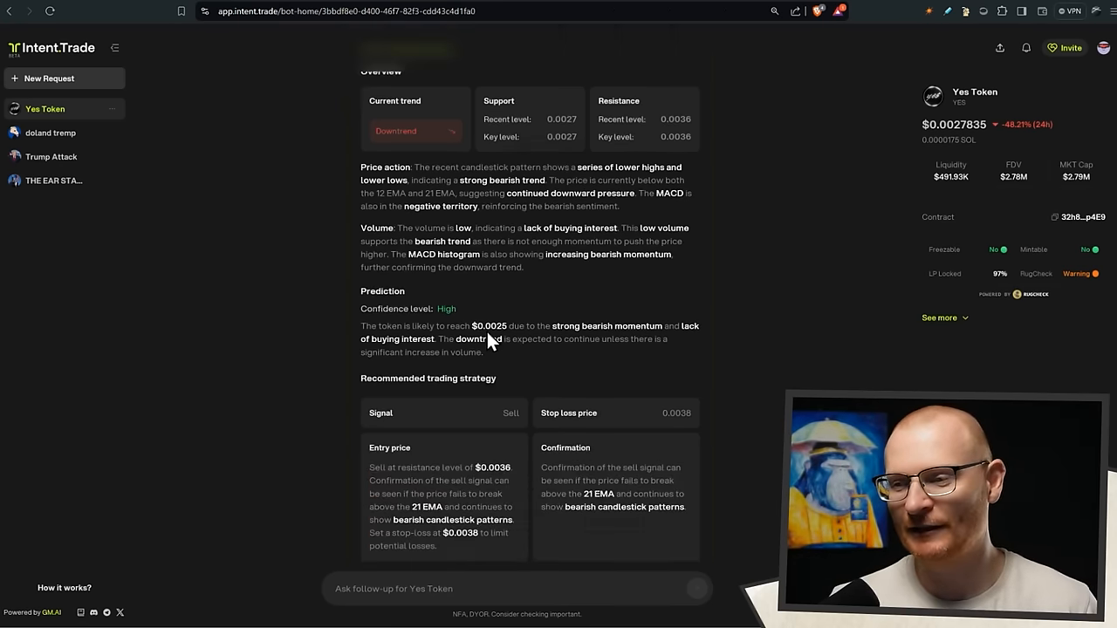
scroll(down, 3)
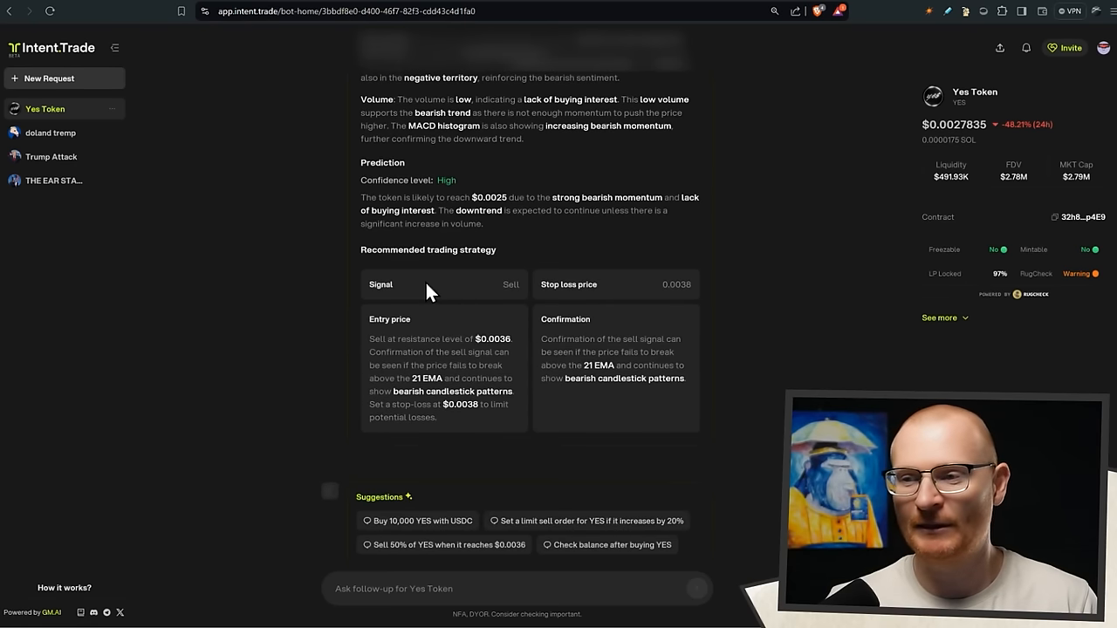
mouse_move(428, 311)
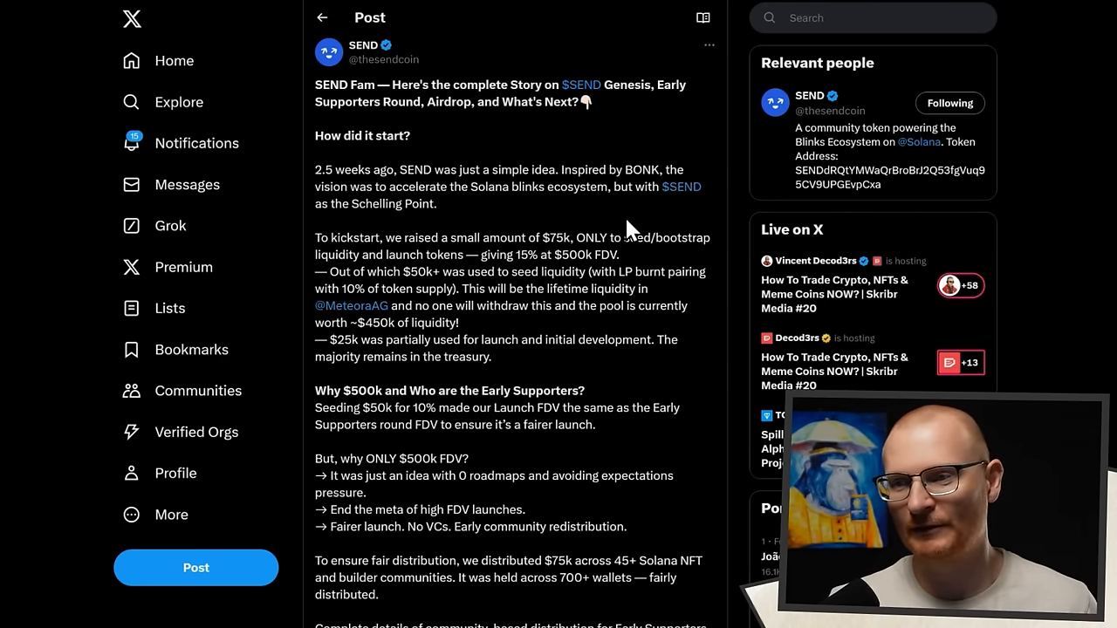
Step: Read SEND's launch post through genesis, early supporters round, airdrop and the distribution pie chart
scroll(down, 3)
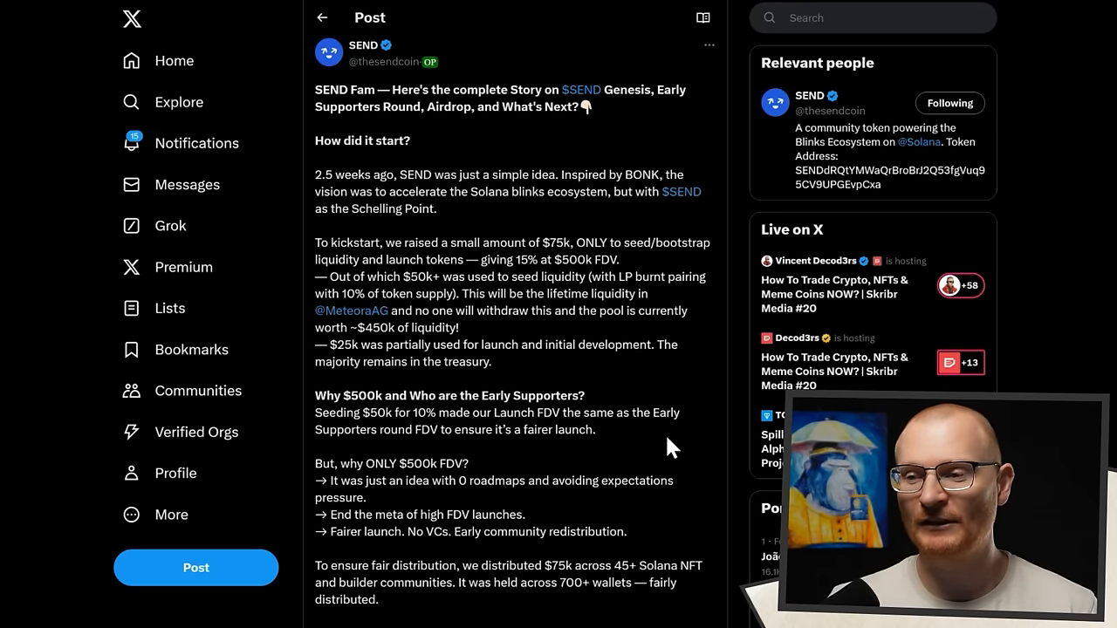
scroll(down, 3)
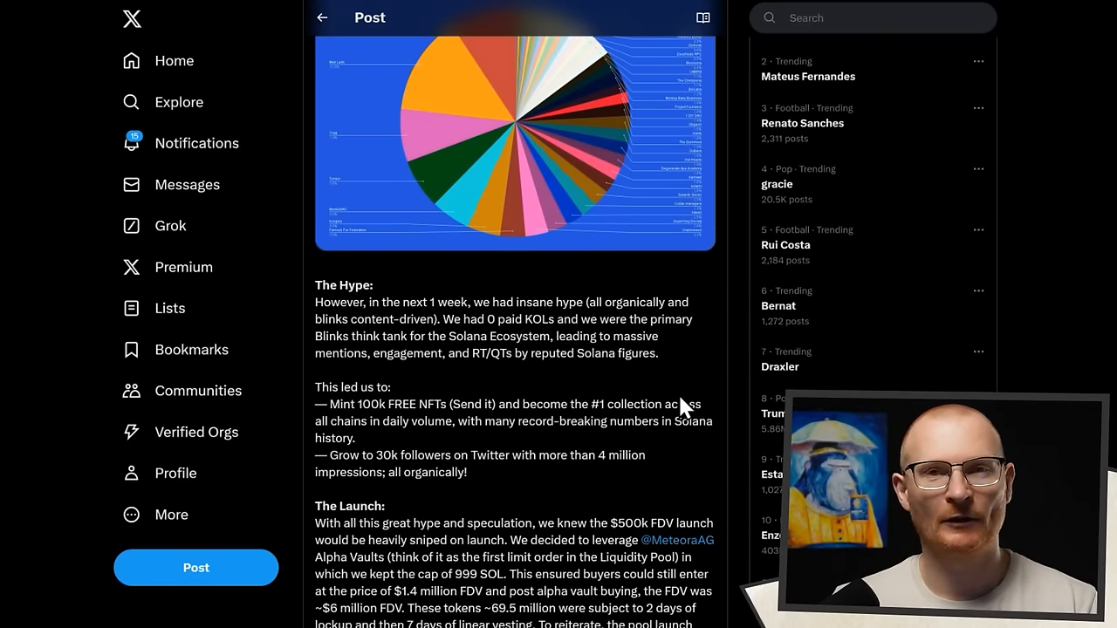
scroll(down, 3)
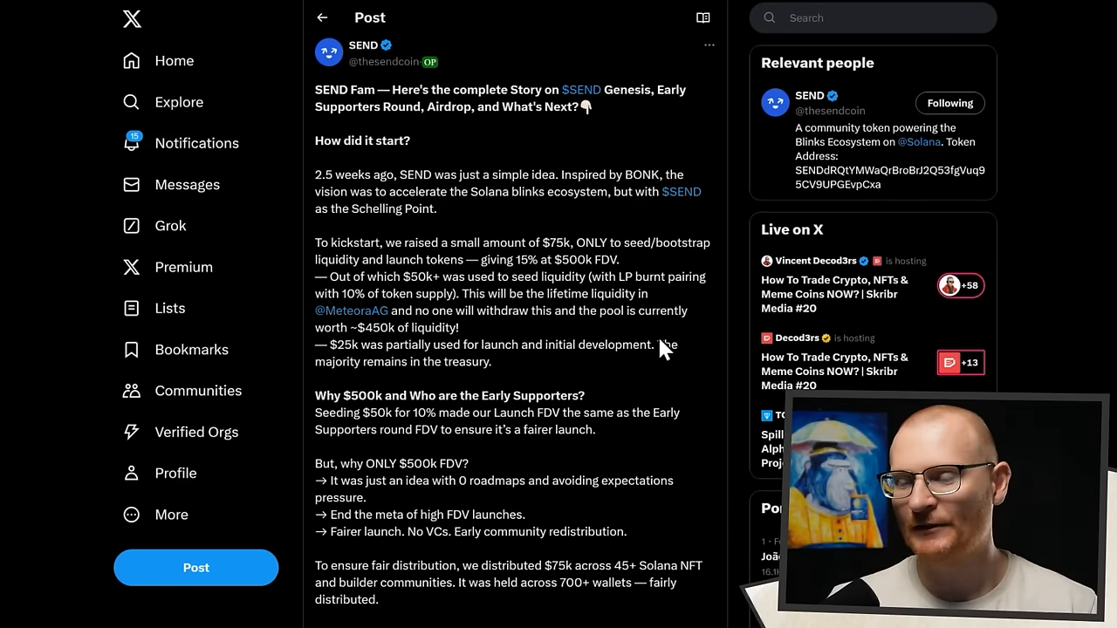
scroll(down, 3)
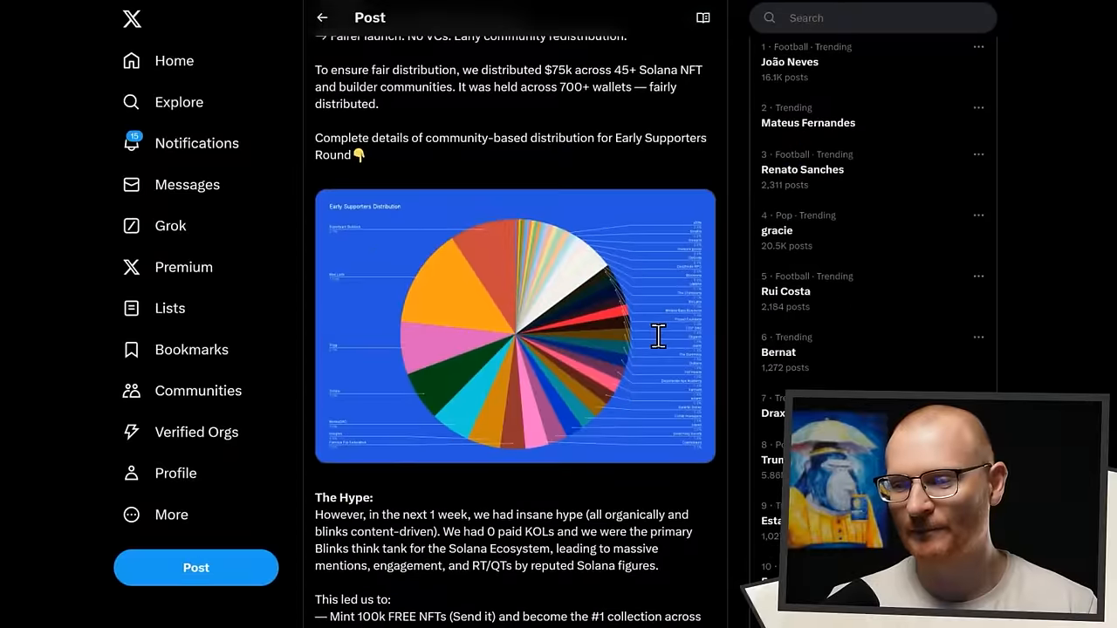
scroll(down, 3)
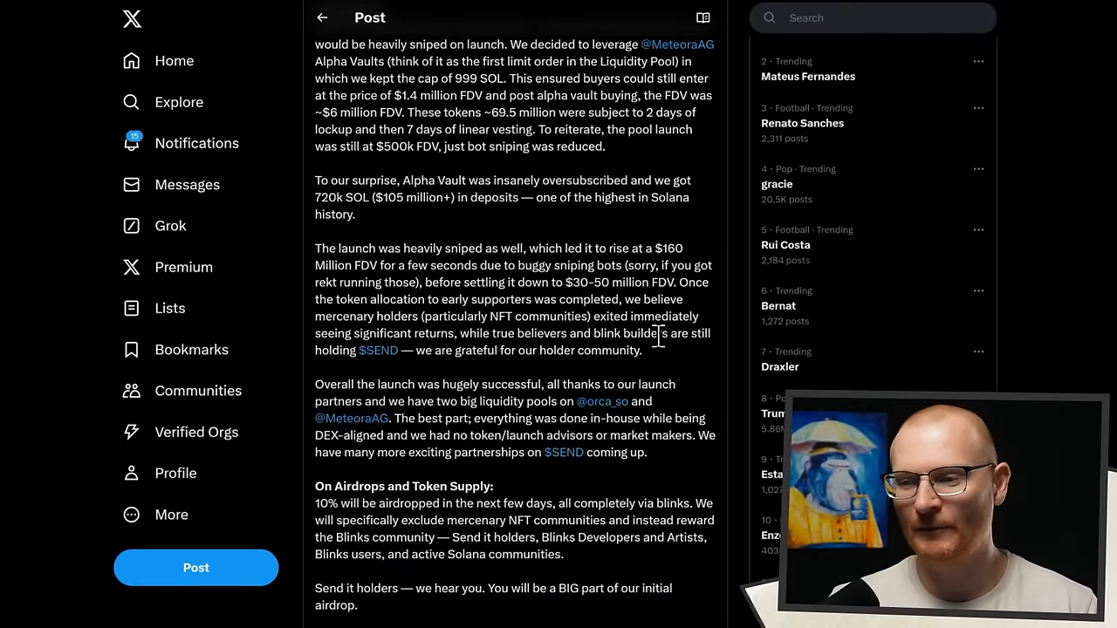
scroll(down, 3)
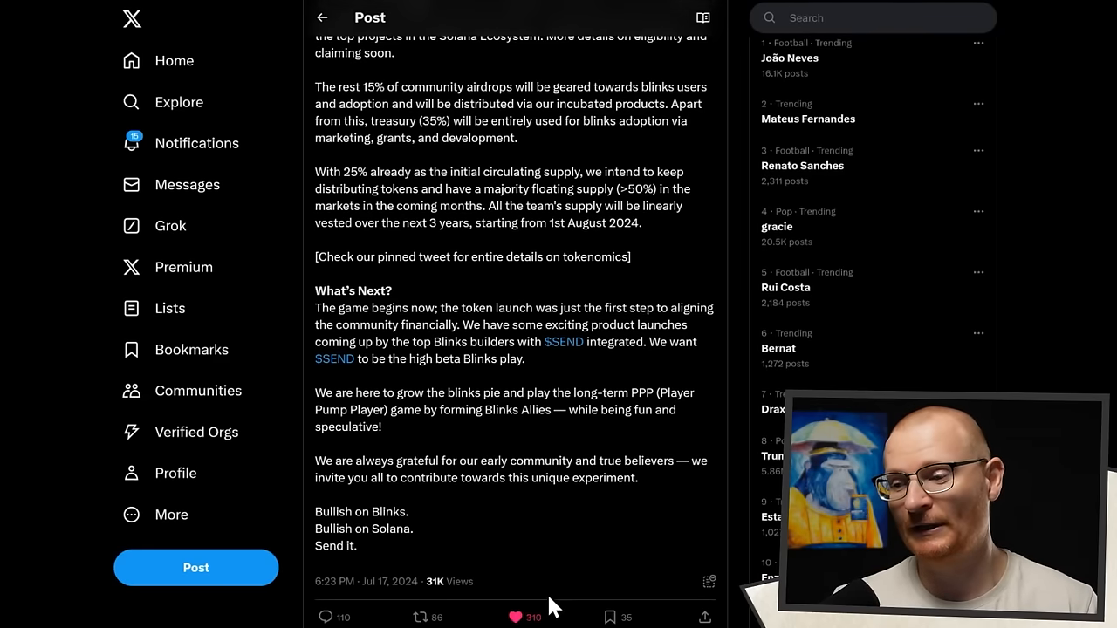
mouse_move(607, 596)
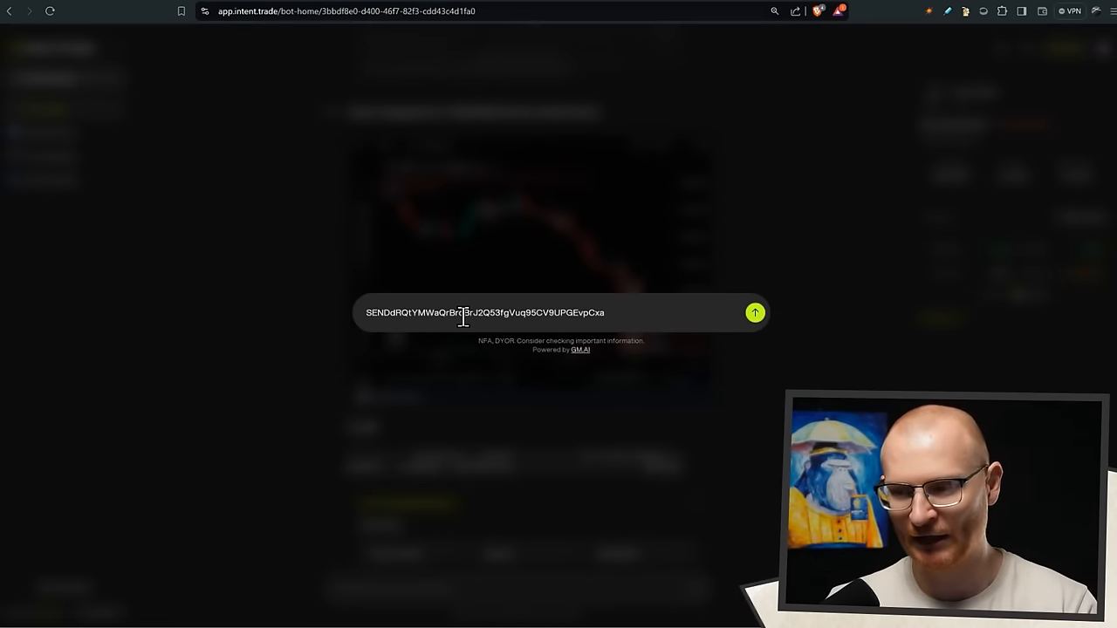
Step: Run the SEND contract-address analysis and review the sideways 1-hour SEND/USD chart summary
click(754, 313)
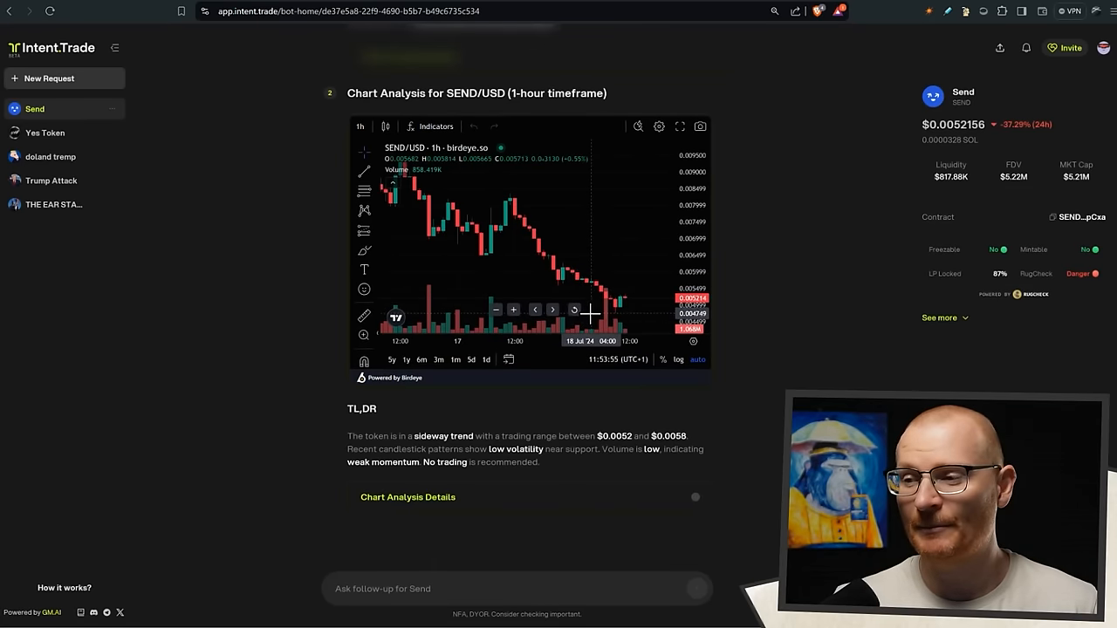
scroll(down, 3)
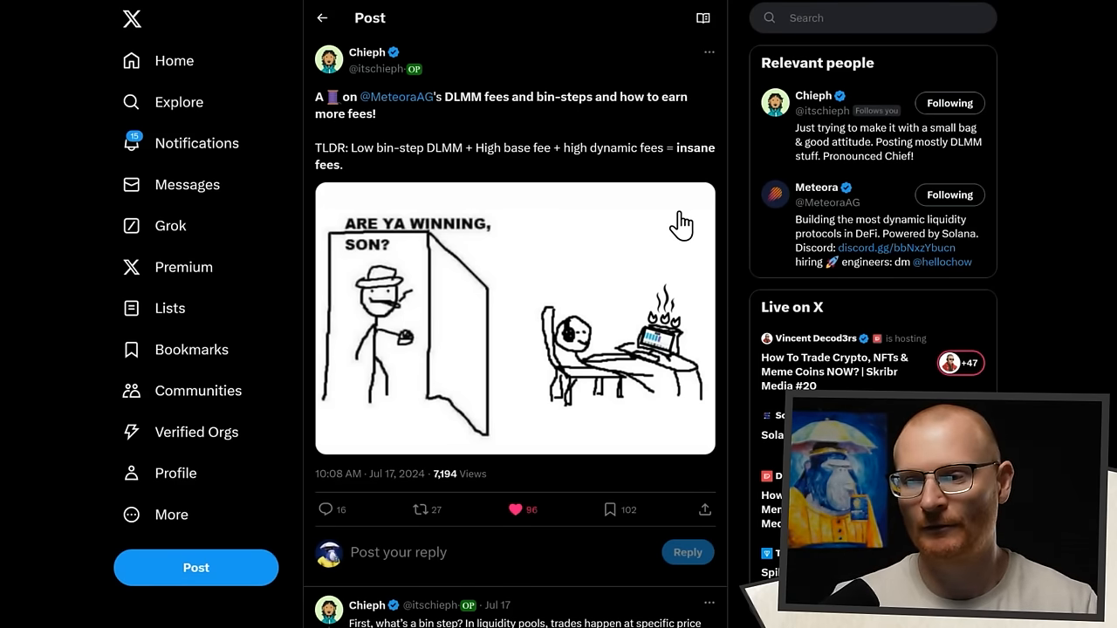
Step: Read Chieph's Meteora DLMM fees and bin-steps thread through its replies and diagrams to the end
scroll(down, 3)
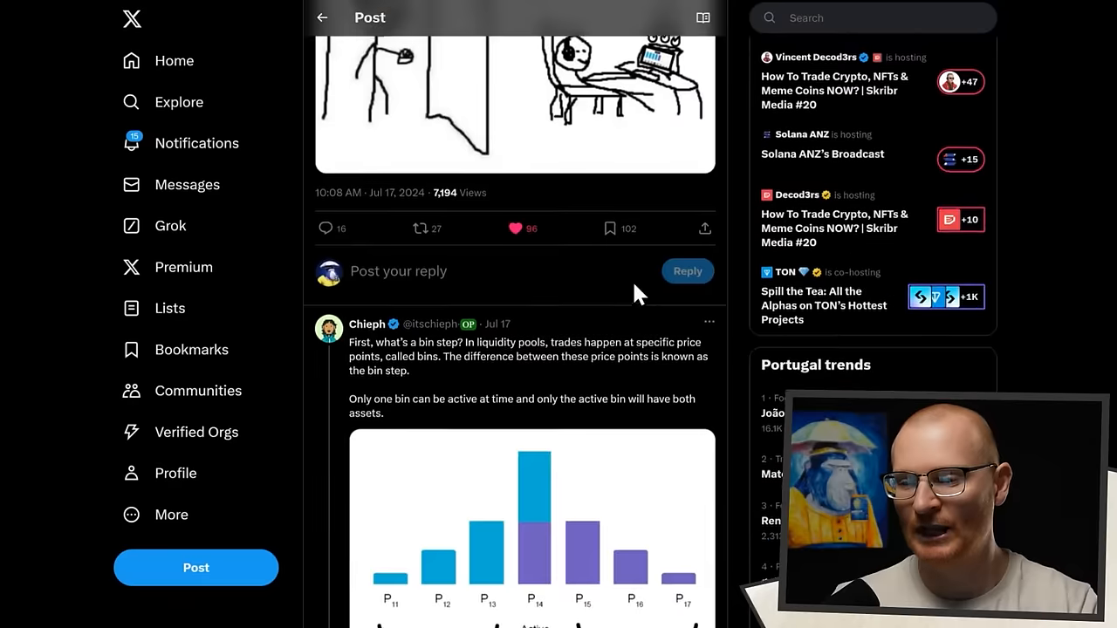
scroll(down, 3)
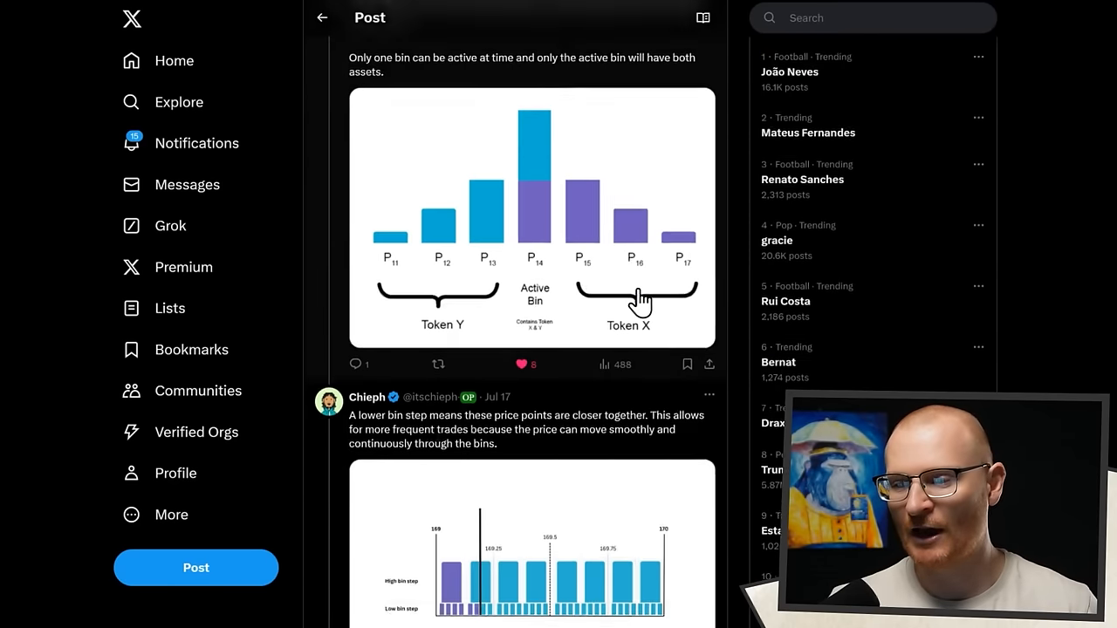
scroll(down, 3)
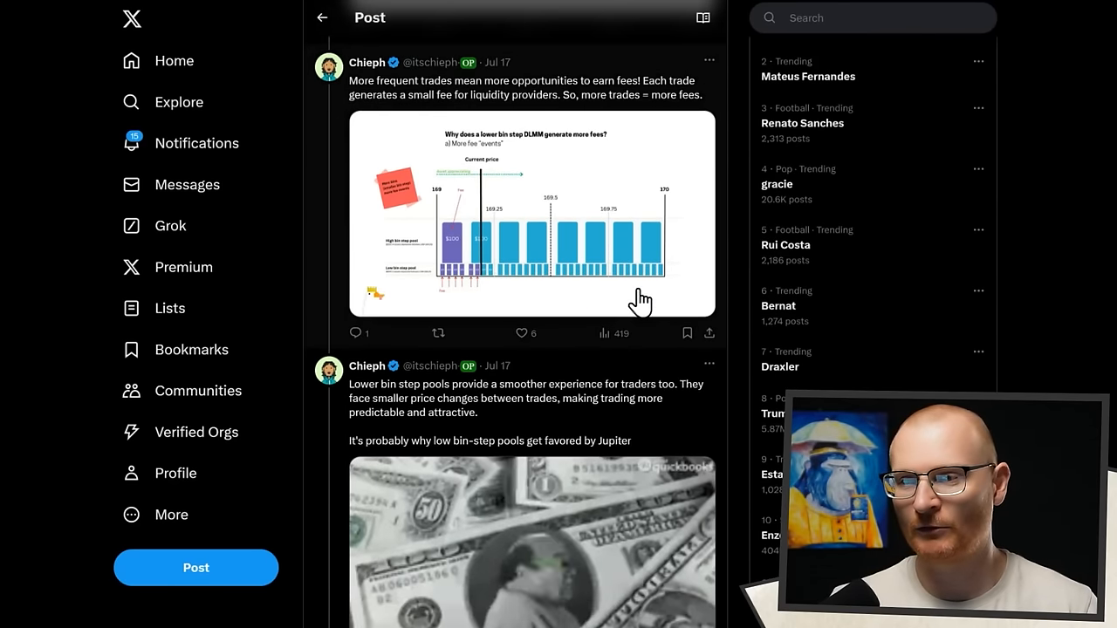
scroll(down, 3)
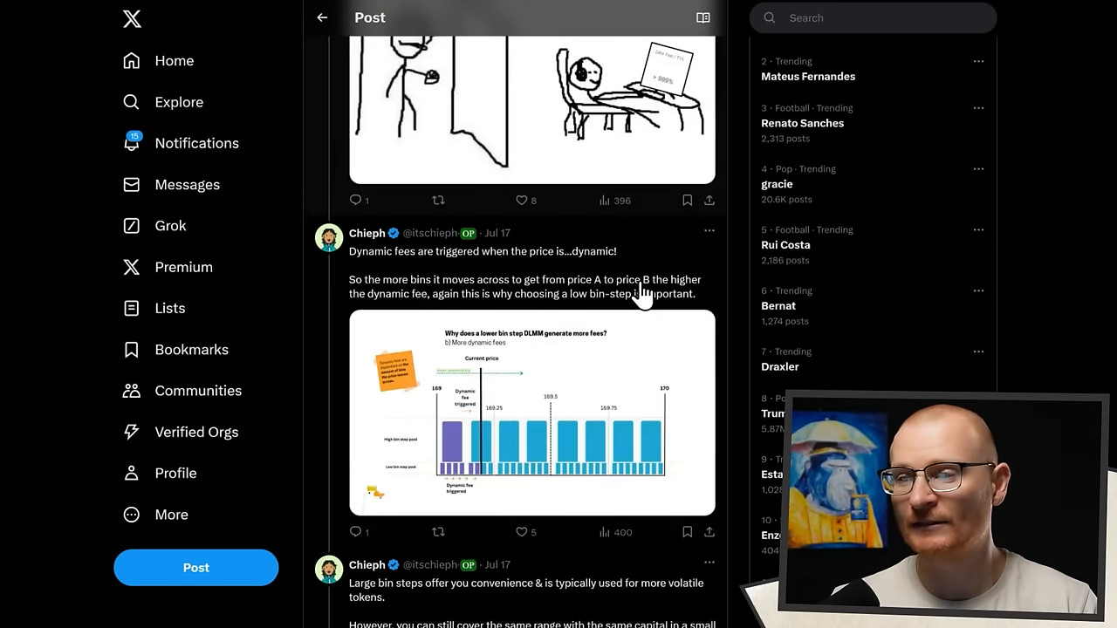
scroll(down, 3)
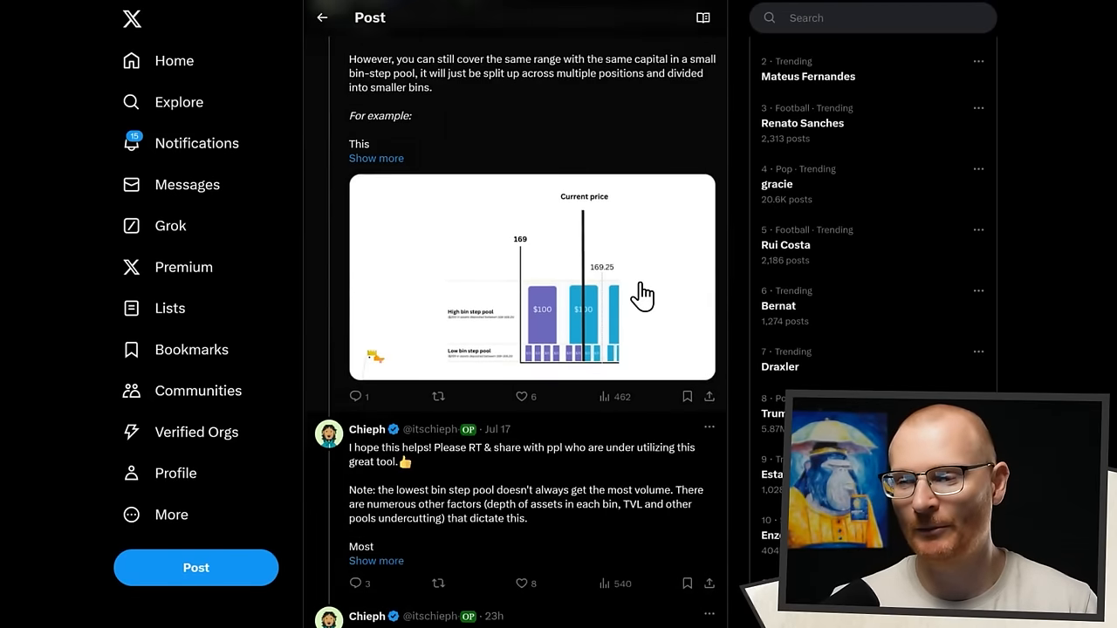
scroll(down, 3)
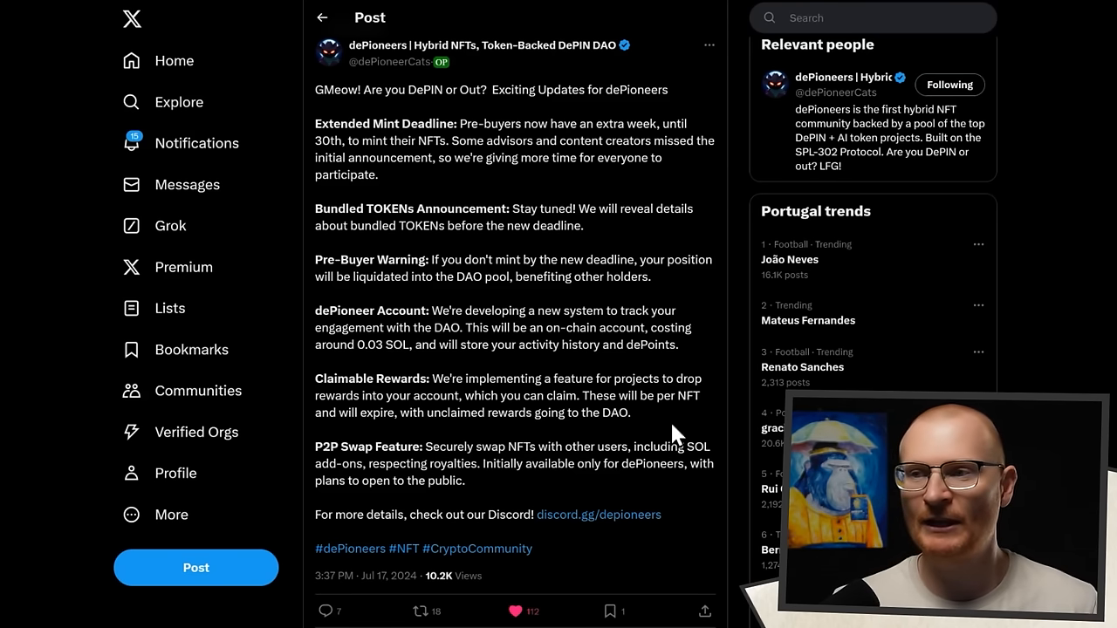
mouse_move(544, 329)
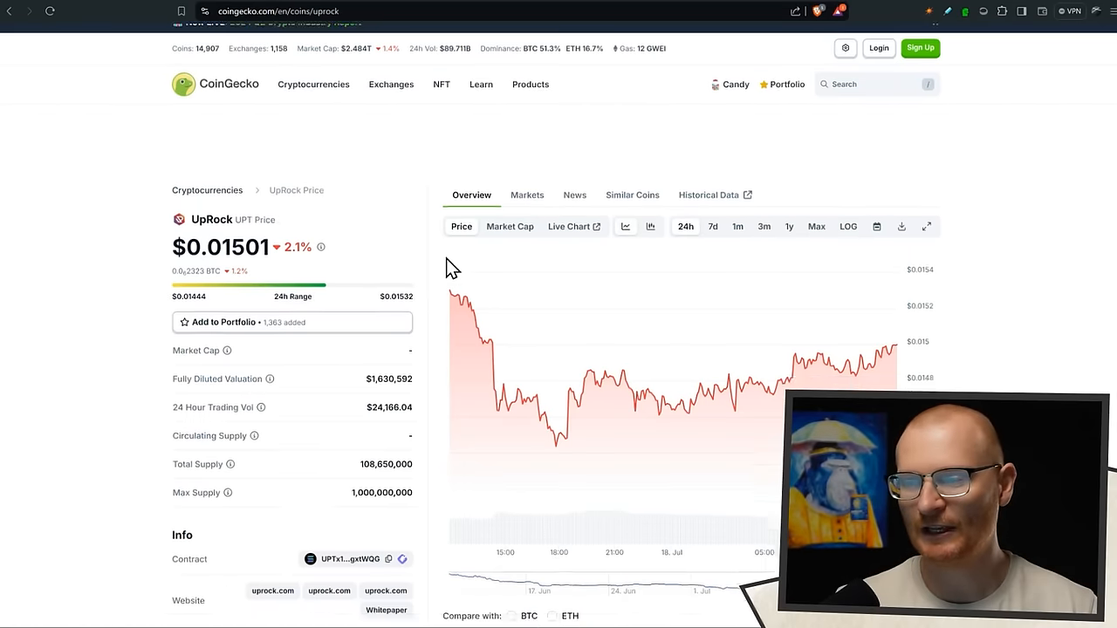
Step: Scroll the UpRock (UPT) CoinGecko page down to its 24-hour price chart and stats
scroll(down, 3)
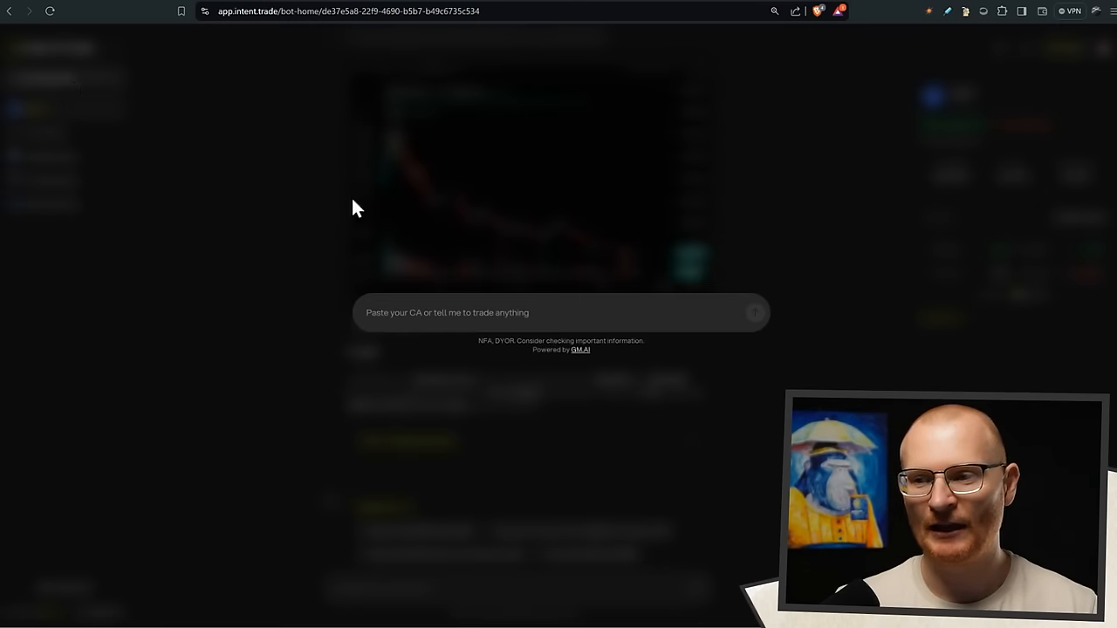
Step: Submit the UPT contract address to Intent.Trade and review its 1-hour UPT/USD sideways-trend analysis
text(UPTx1d24aBWuRgwxVnFnT4gNraj3QGFzL3QqBgxtWQG)
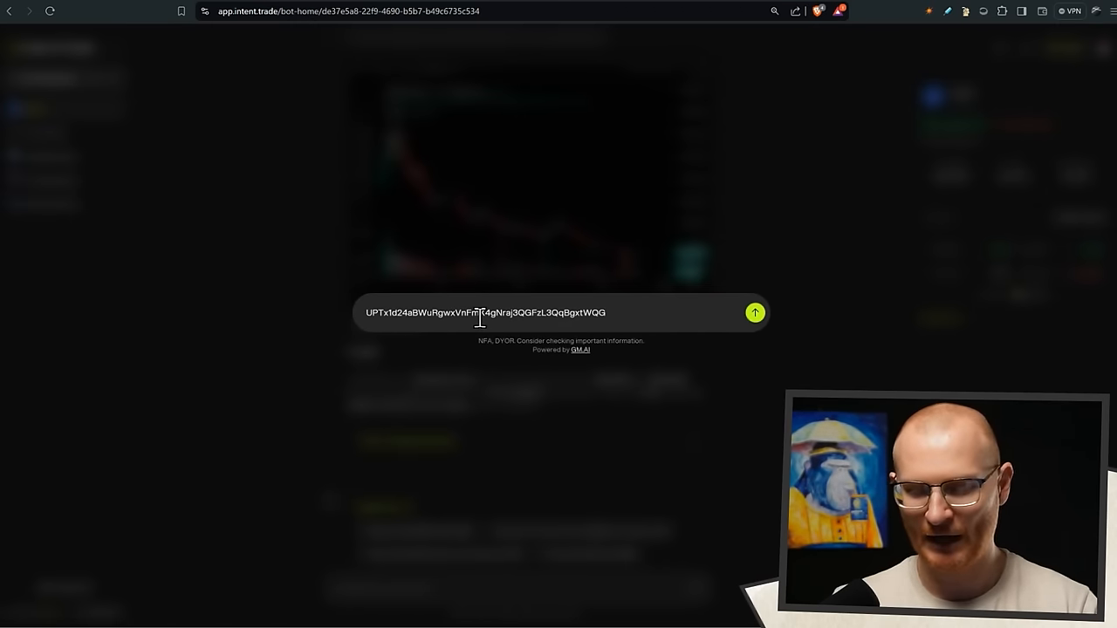
click(755, 313)
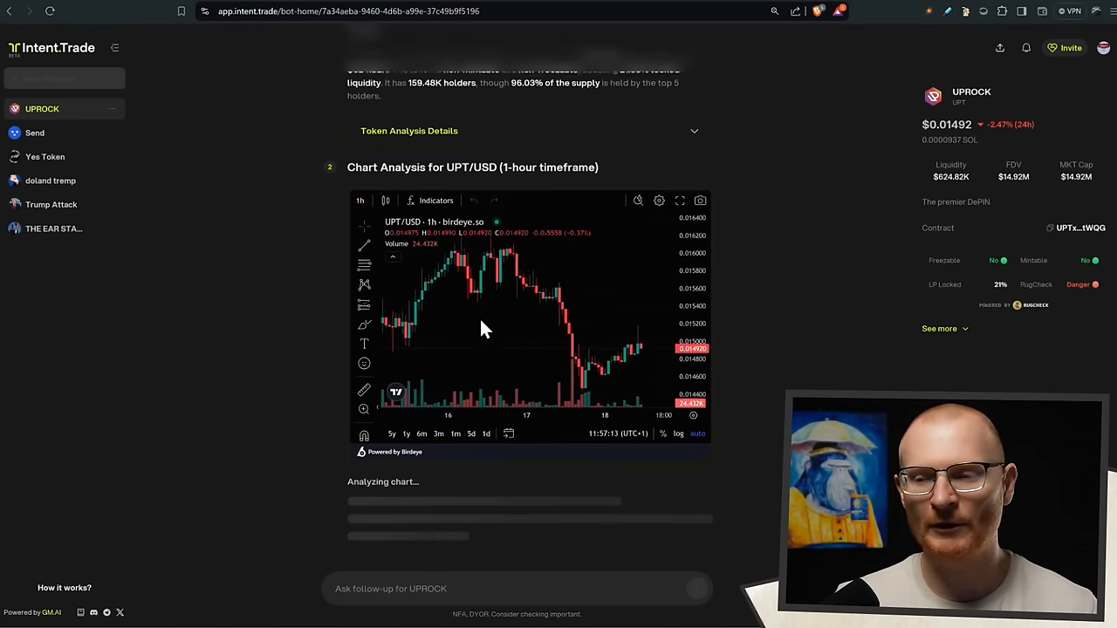
scroll(down, 3)
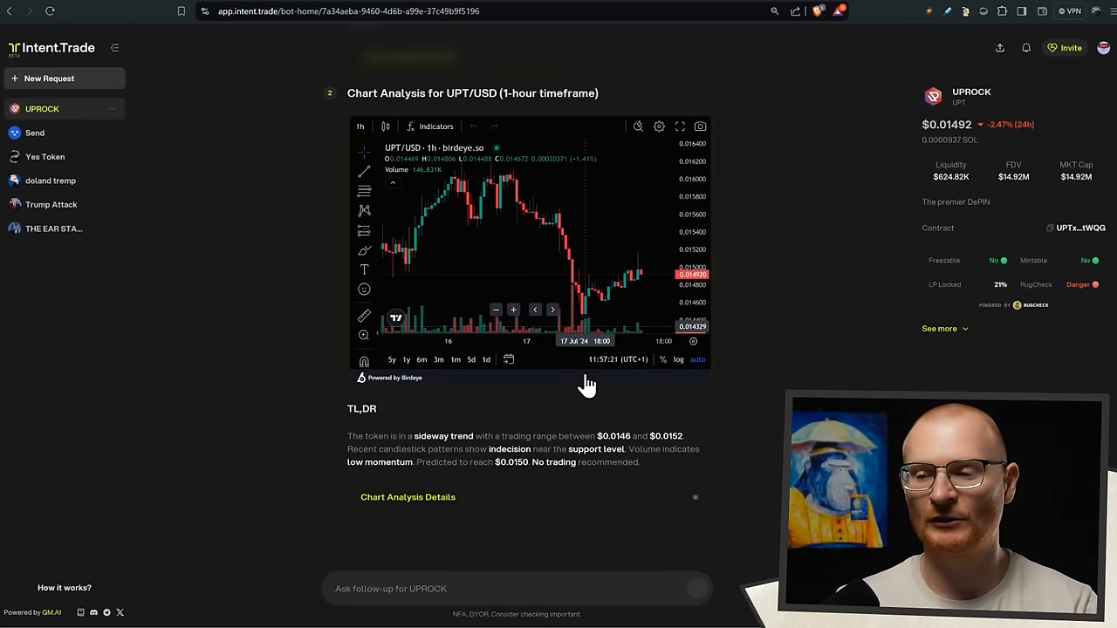
click(409, 496)
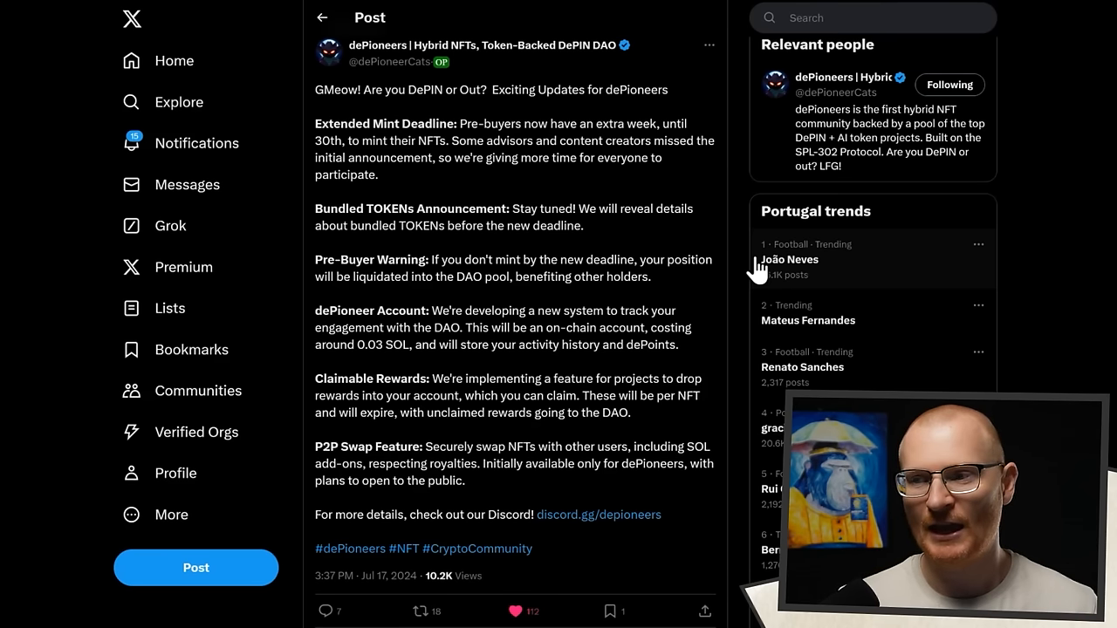
mouse_move(654, 281)
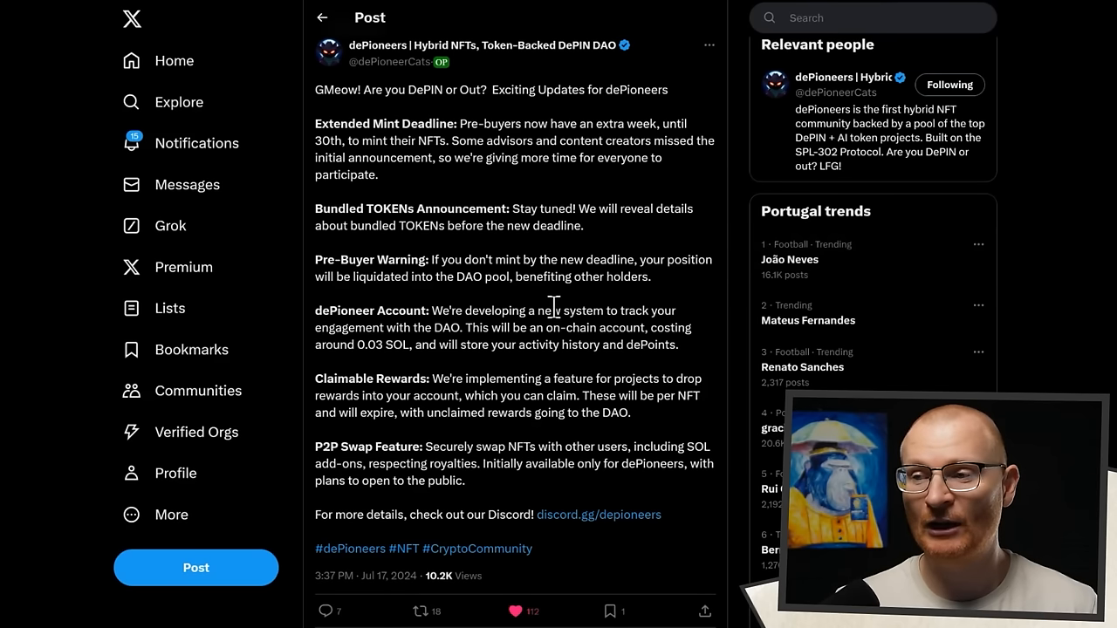
mouse_move(665, 307)
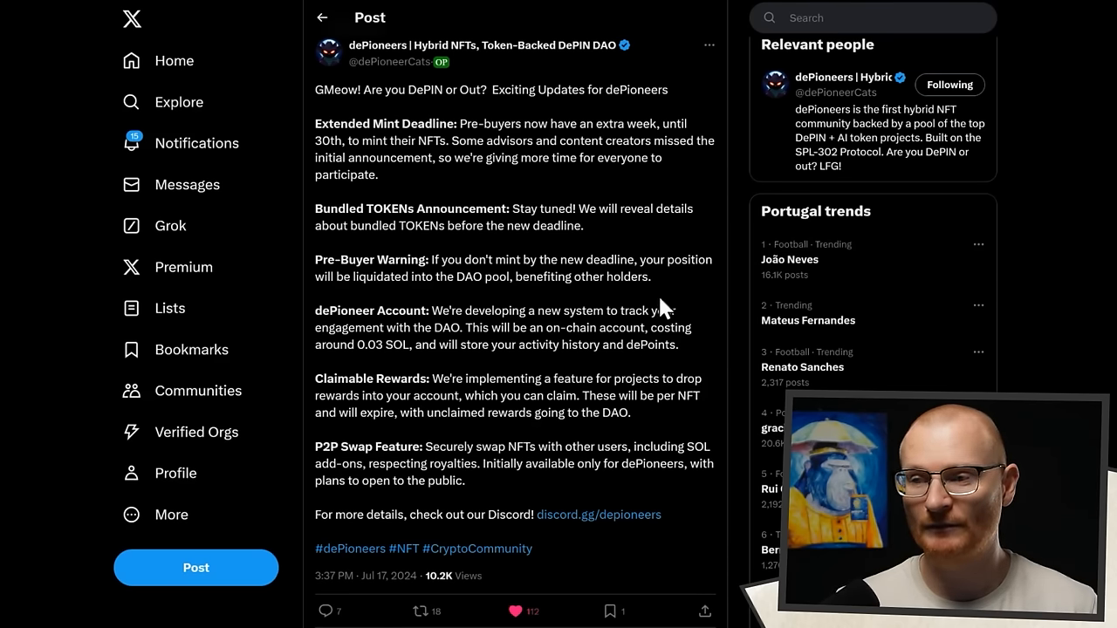
mouse_move(672, 281)
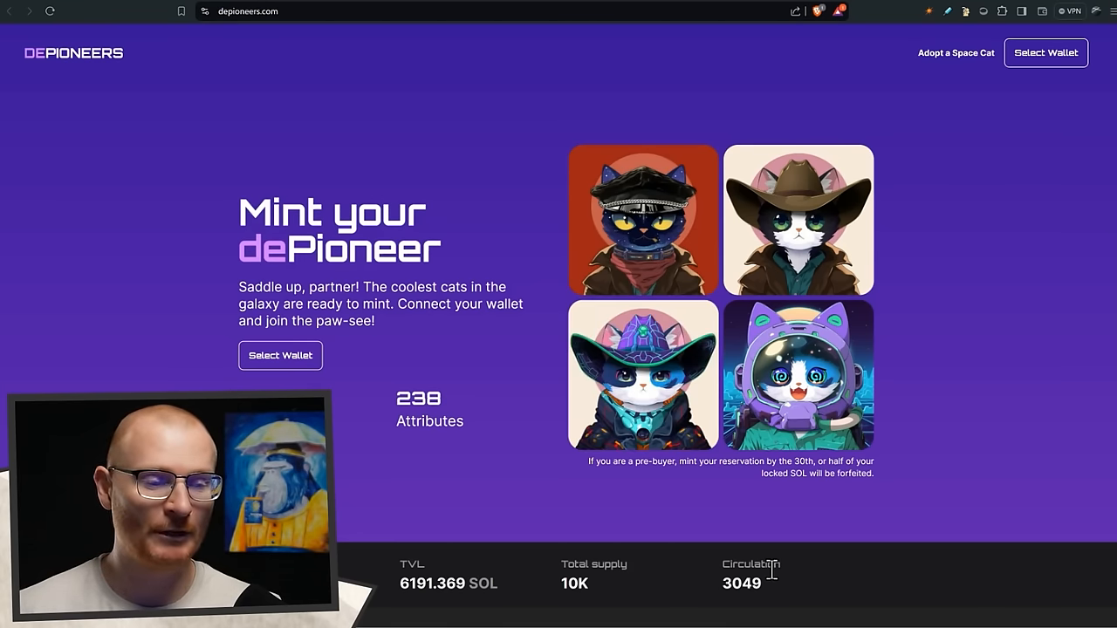
Step: Browse the adoptable space cats (#3225 at 2.5 SOL), then return to the mint page's collection stats
scroll(down, 3)
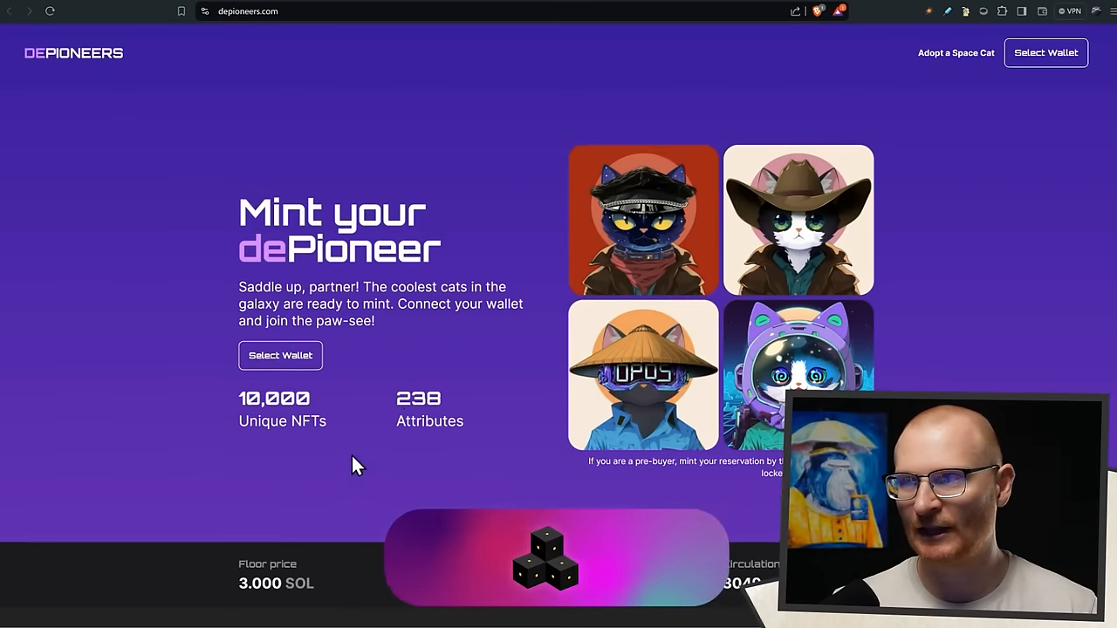
click(955, 52)
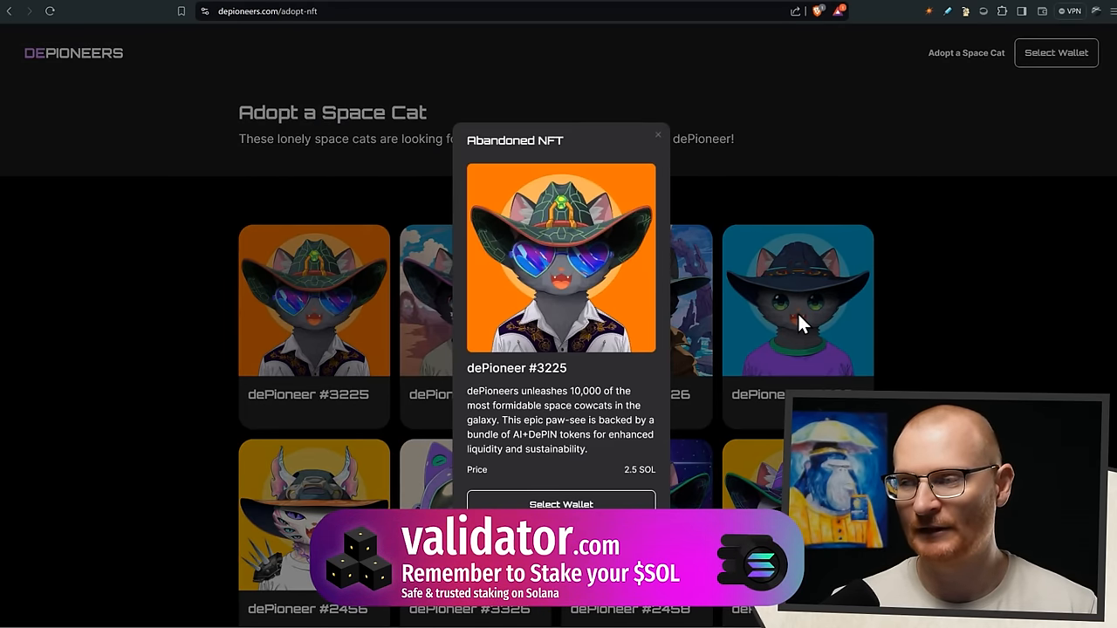
click(658, 136)
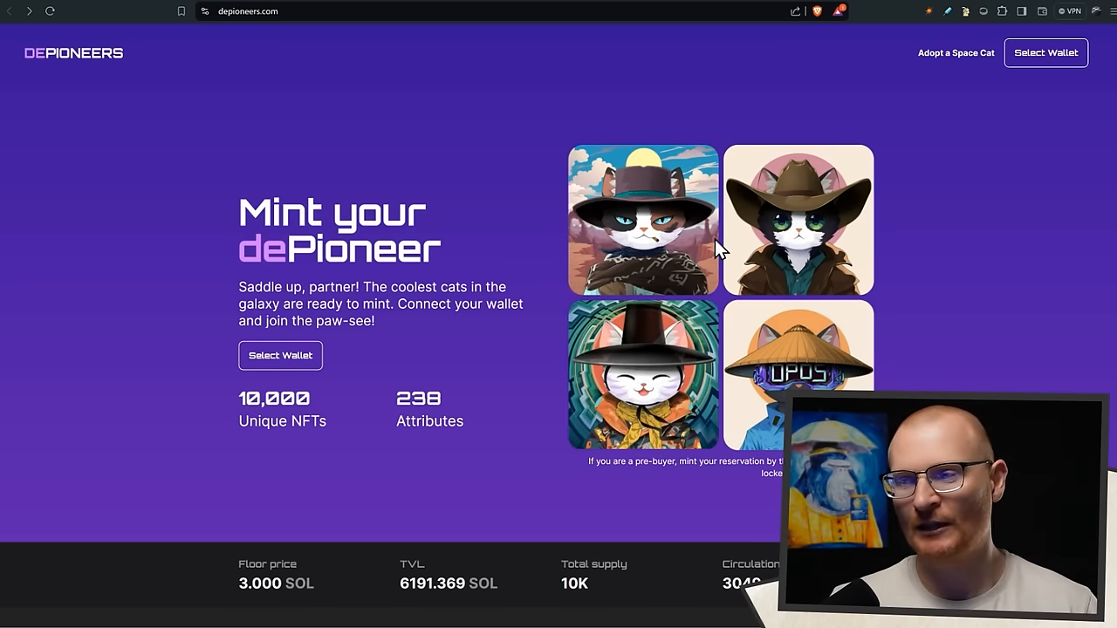
scroll(down, 3)
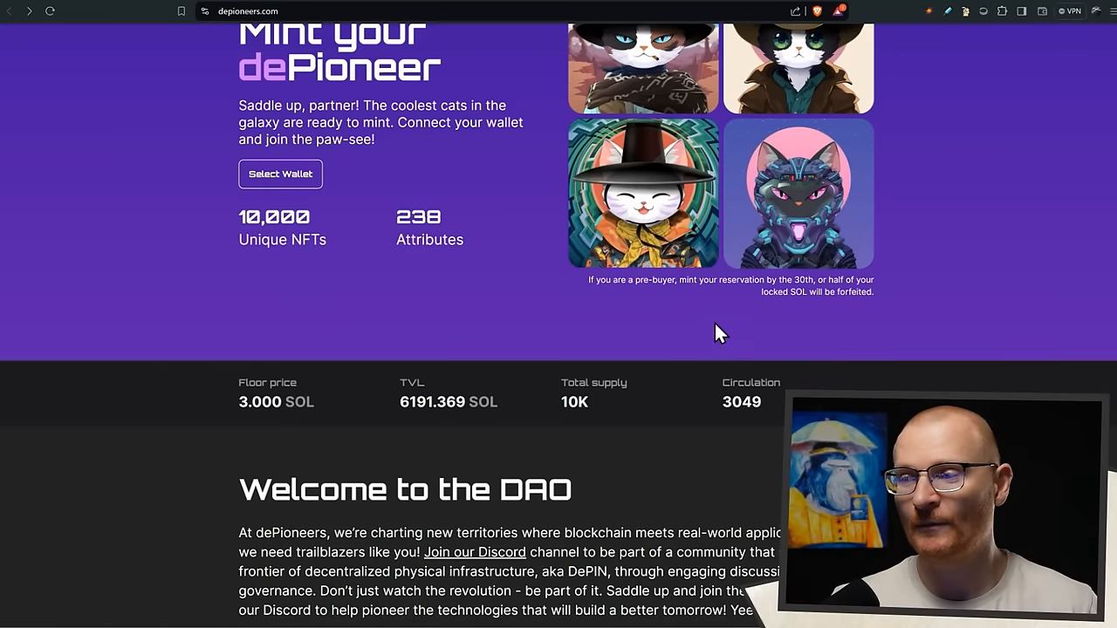